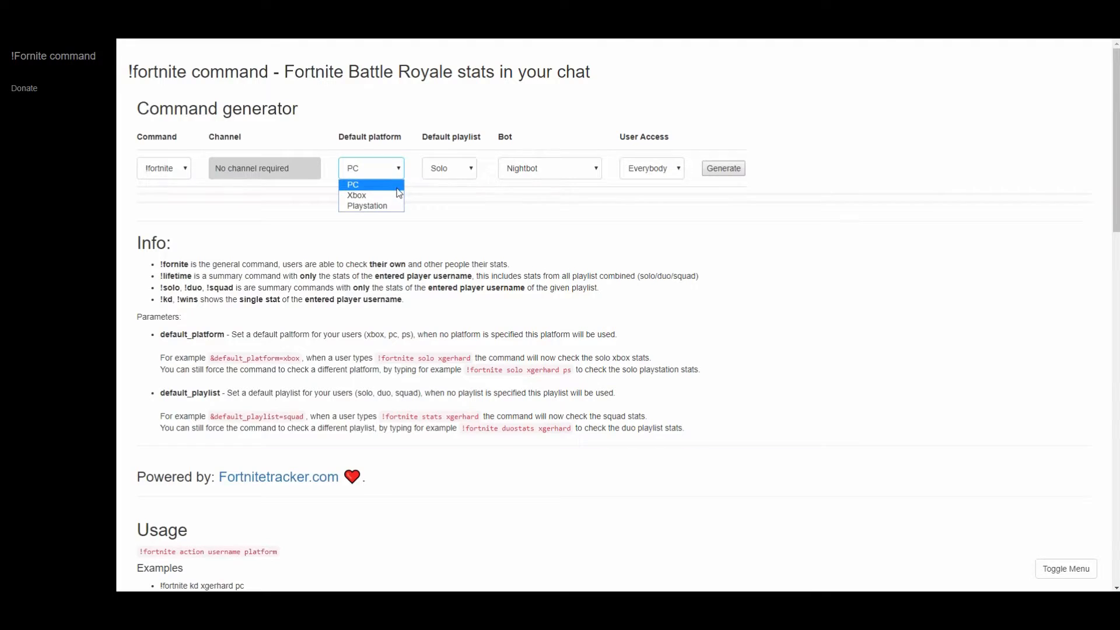
{"action": "mouse_move", "coordinate": [366, 206]}
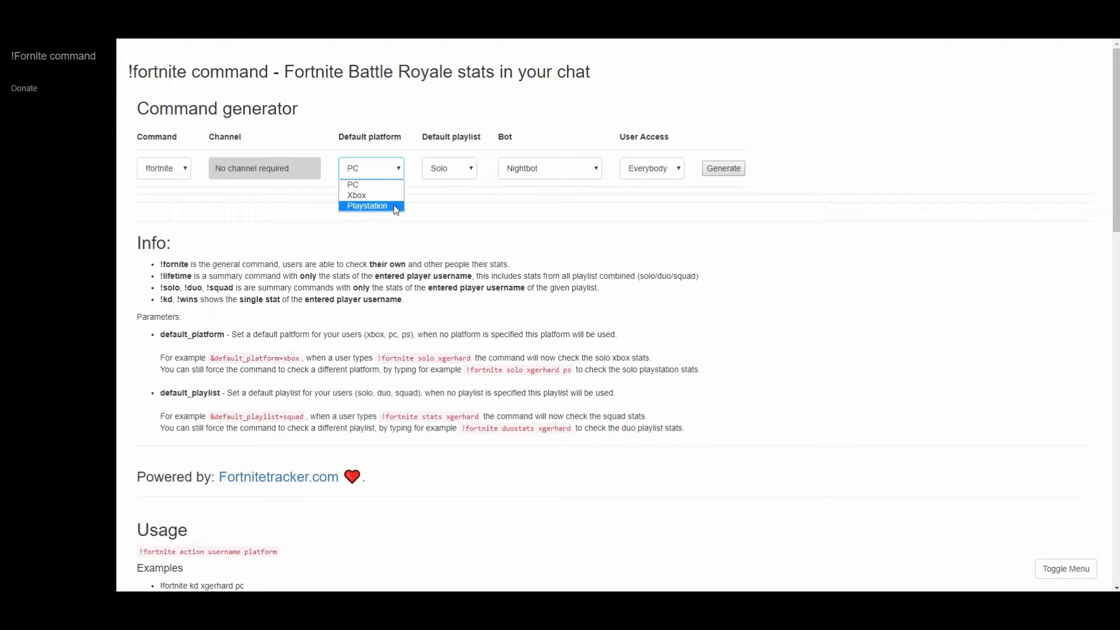
- Choose StreamElements as the chat bot and generate the !fortnite command and response text
{"action": "left_click", "coordinate": [449, 168]}
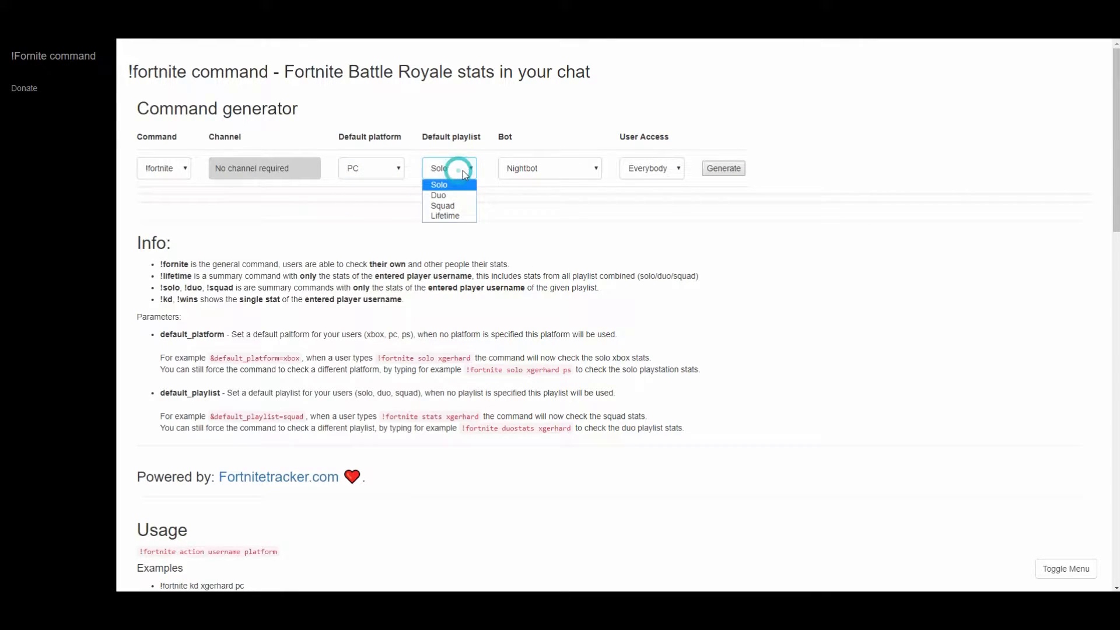
{"action": "mouse_move", "coordinate": [443, 195]}
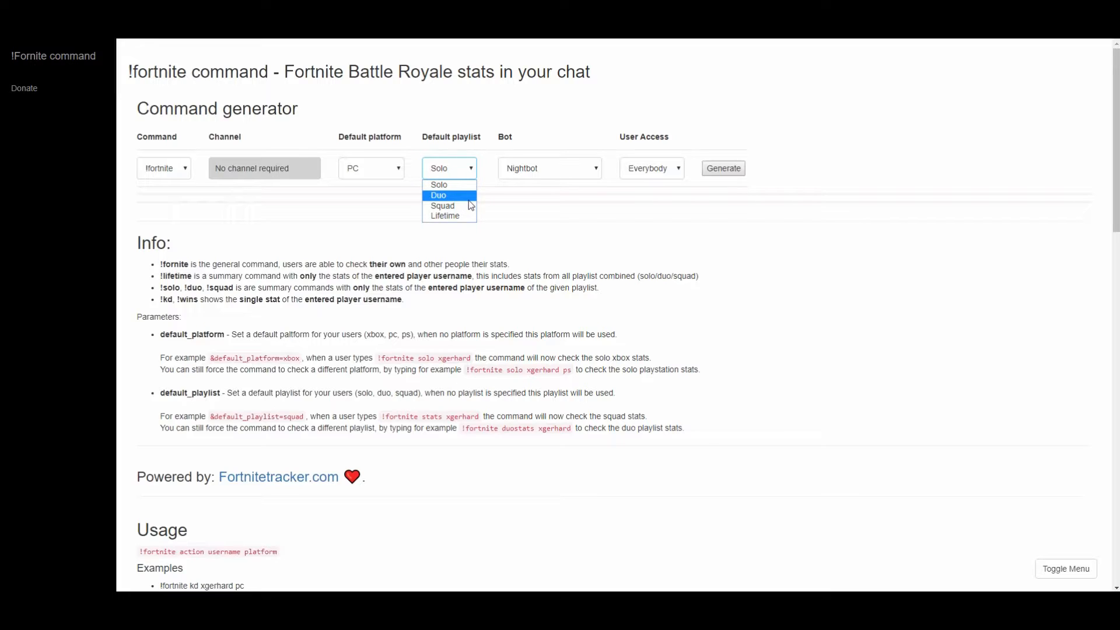
{"action": "mouse_move", "coordinate": [445, 216]}
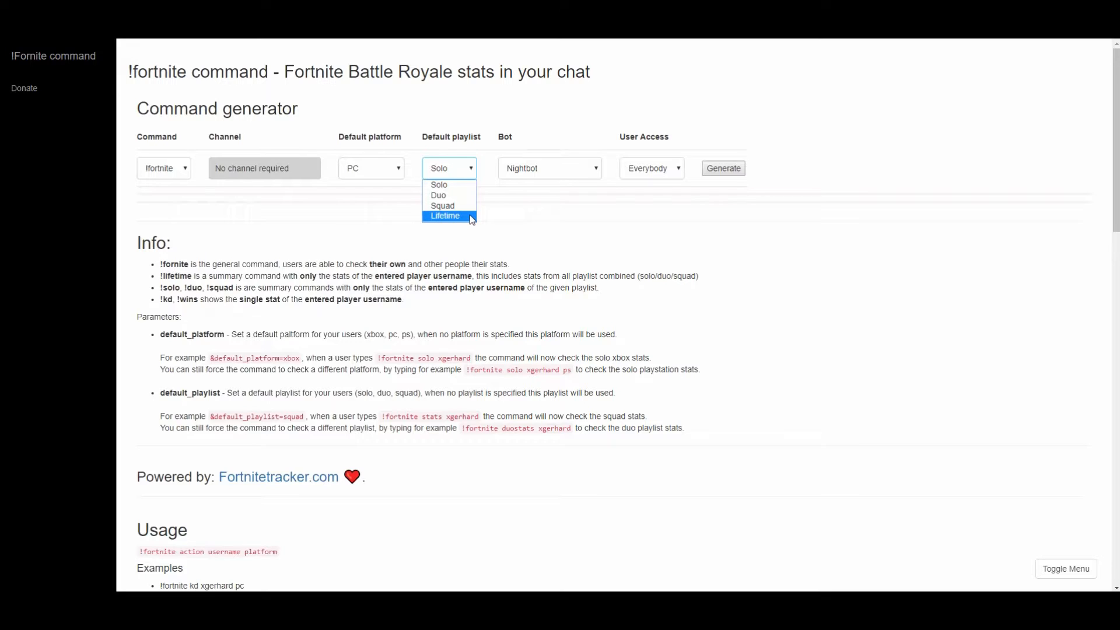
{"action": "left_click", "coordinate": [548, 168]}
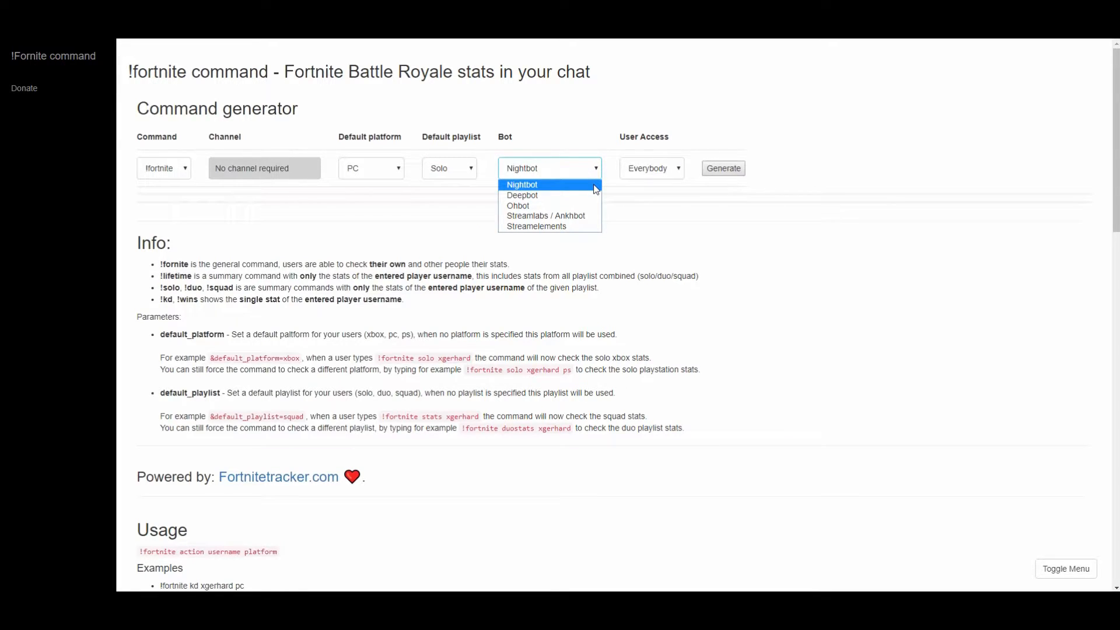
{"action": "mouse_move", "coordinate": [595, 195]}
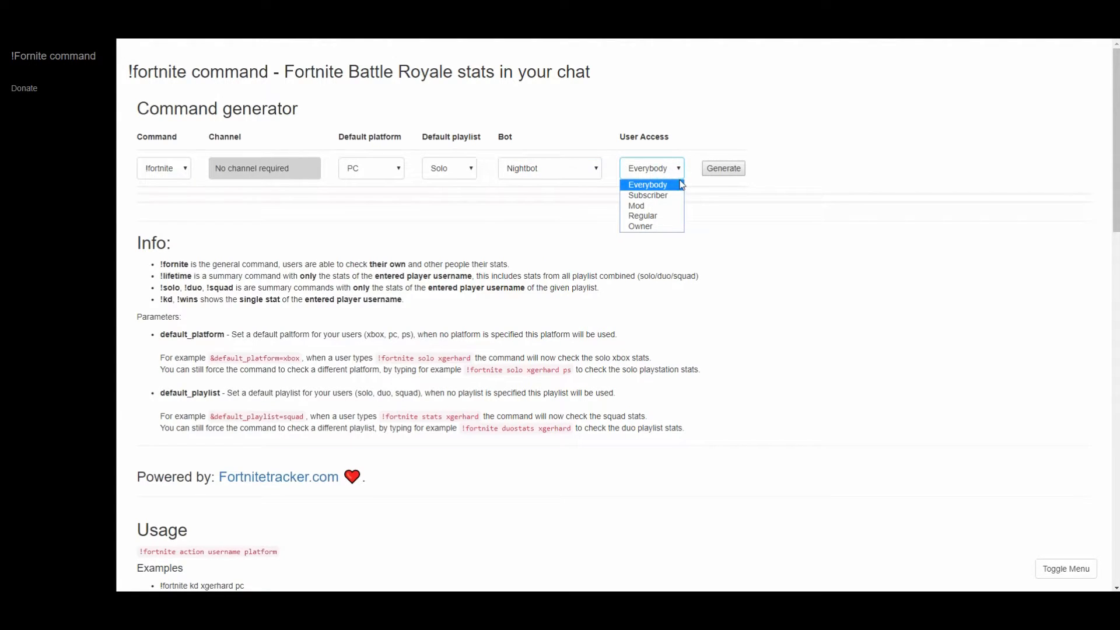
{"action": "mouse_move", "coordinate": [646, 195]}
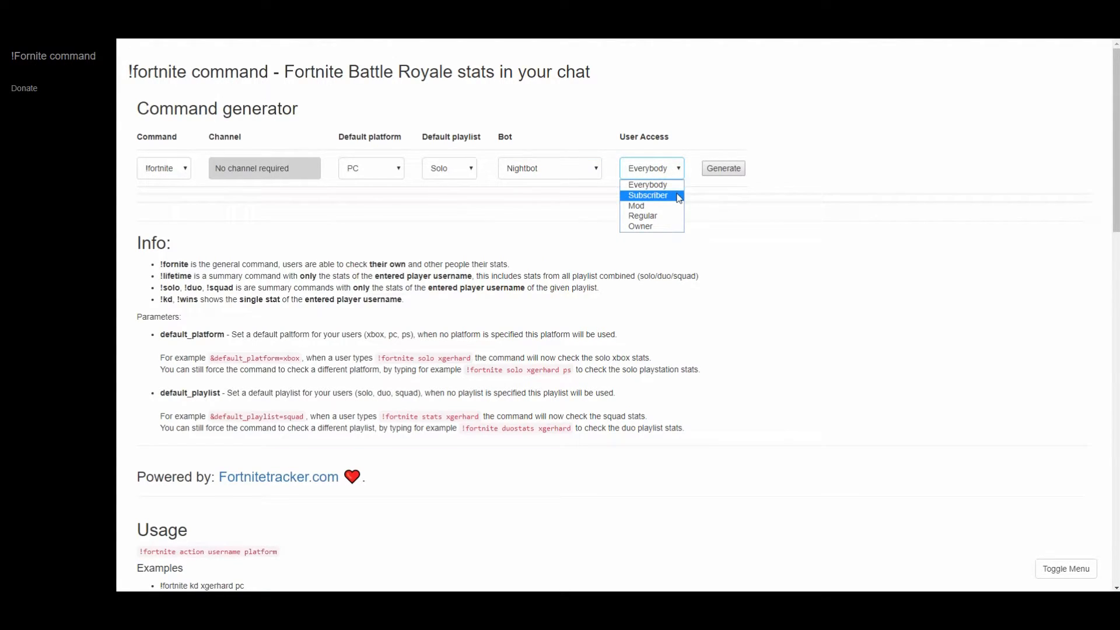
{"action": "mouse_move", "coordinate": [671, 207]}
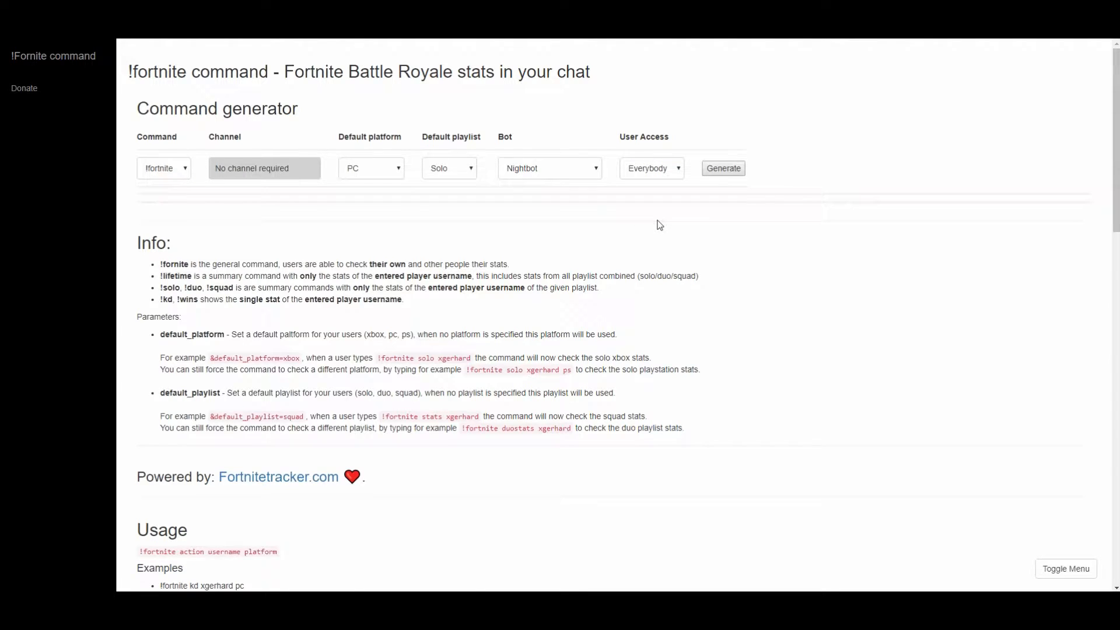
{"action": "scroll", "scroll_direction": "down", "scroll_amount": 3}
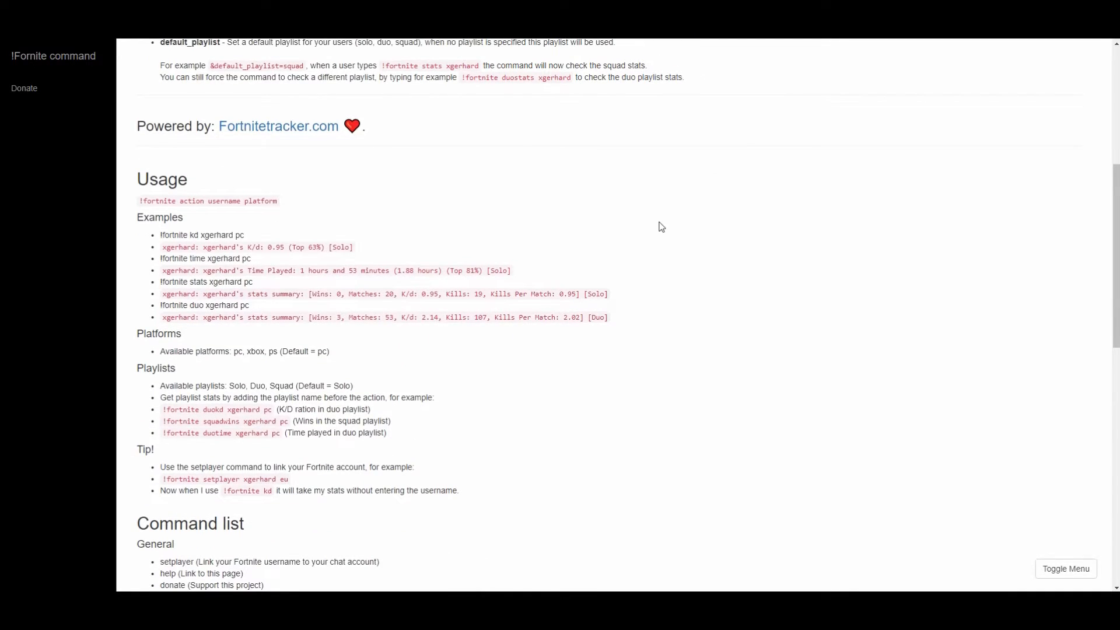
{"action": "mouse_move", "coordinate": [631, 226]}
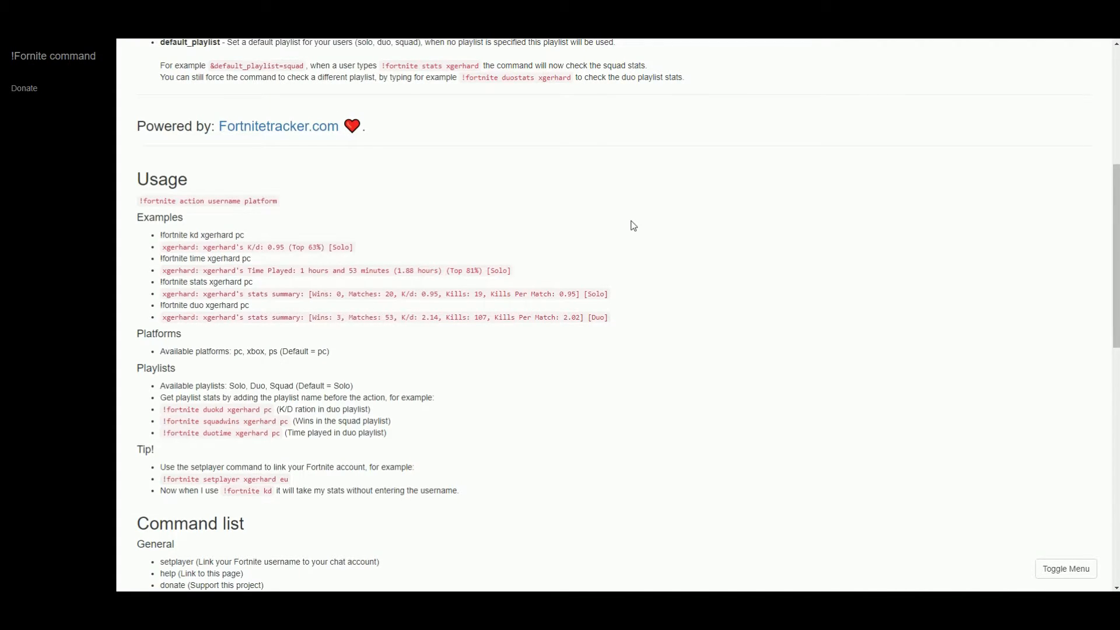
{"action": "scroll", "scroll_direction": "down", "scroll_amount": 3}
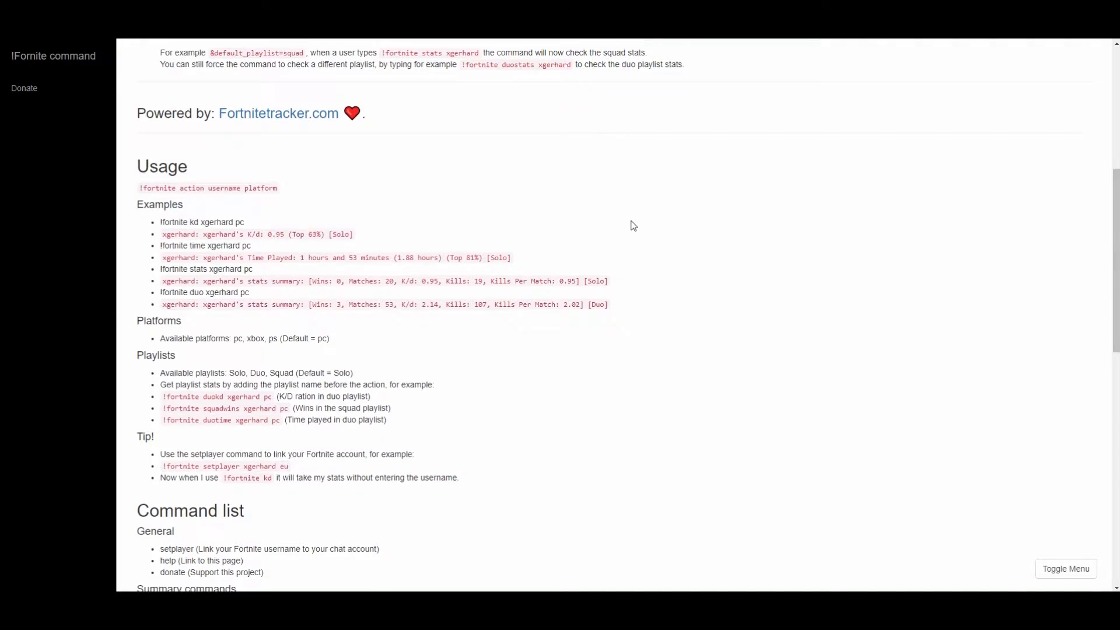
{"action": "scroll", "scroll_direction": "down", "scroll_amount": 3}
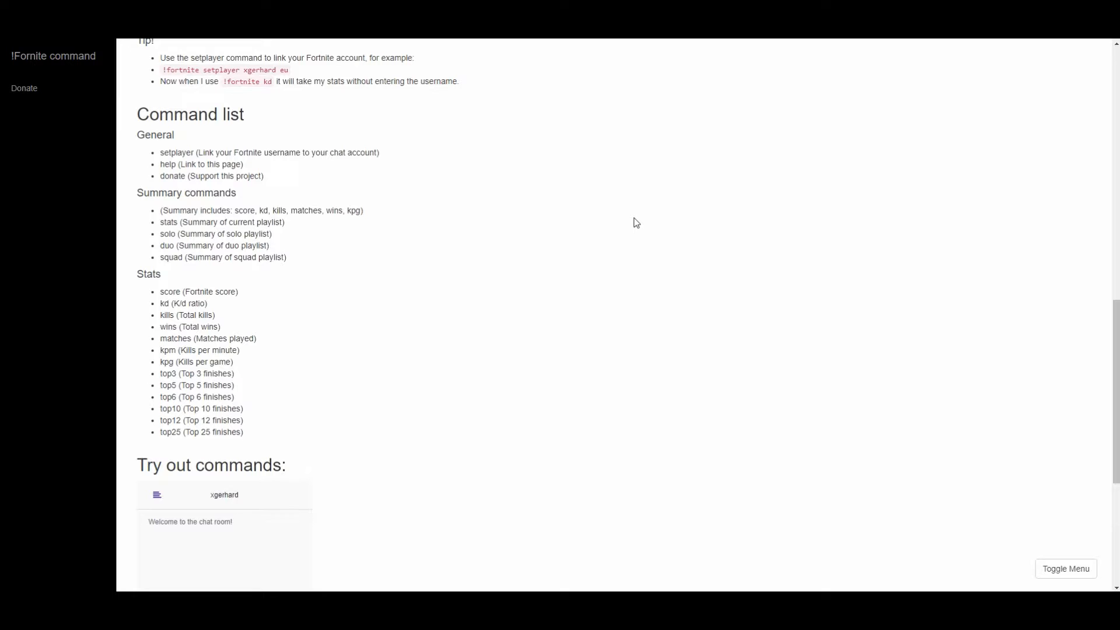
{"action": "mouse_move", "coordinate": [637, 222]}
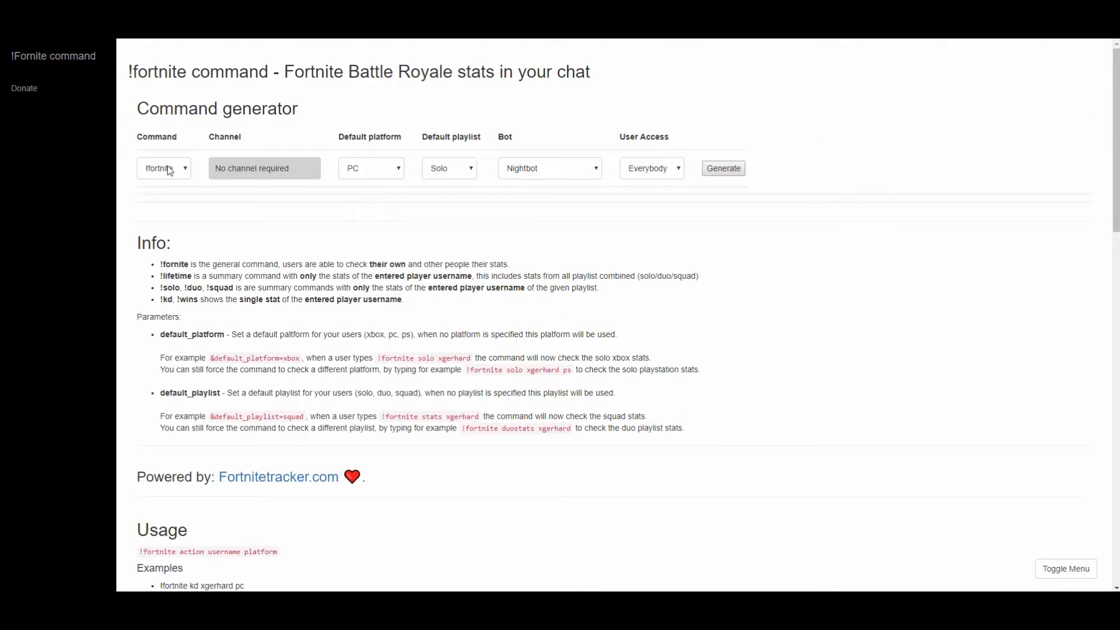
{"action": "mouse_move", "coordinate": [490, 173]}
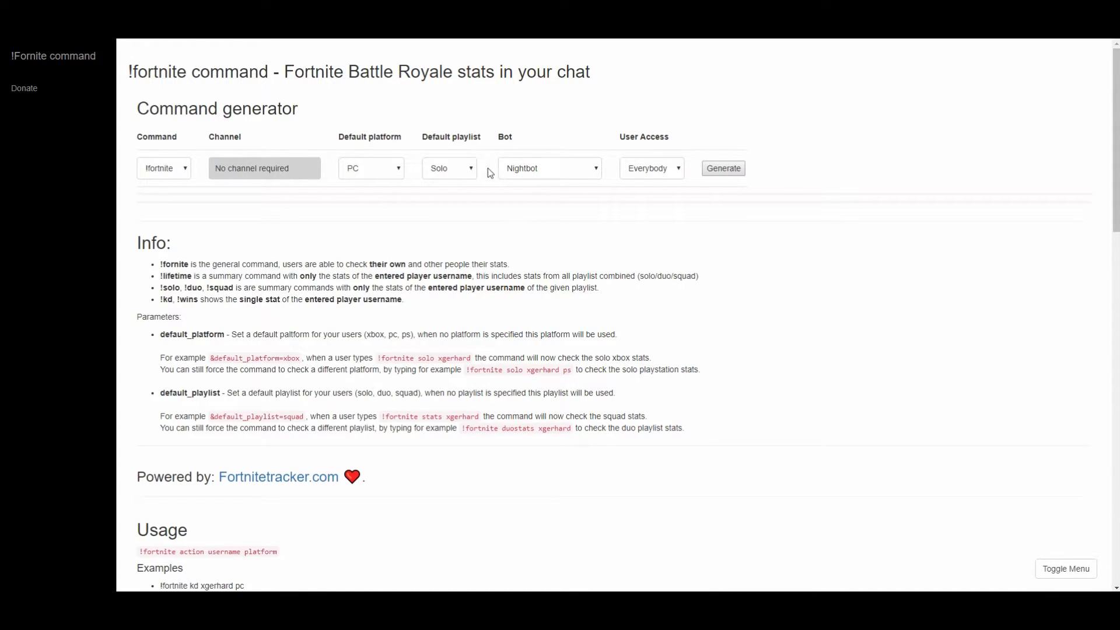
{"action": "left_click", "coordinate": [549, 168]}
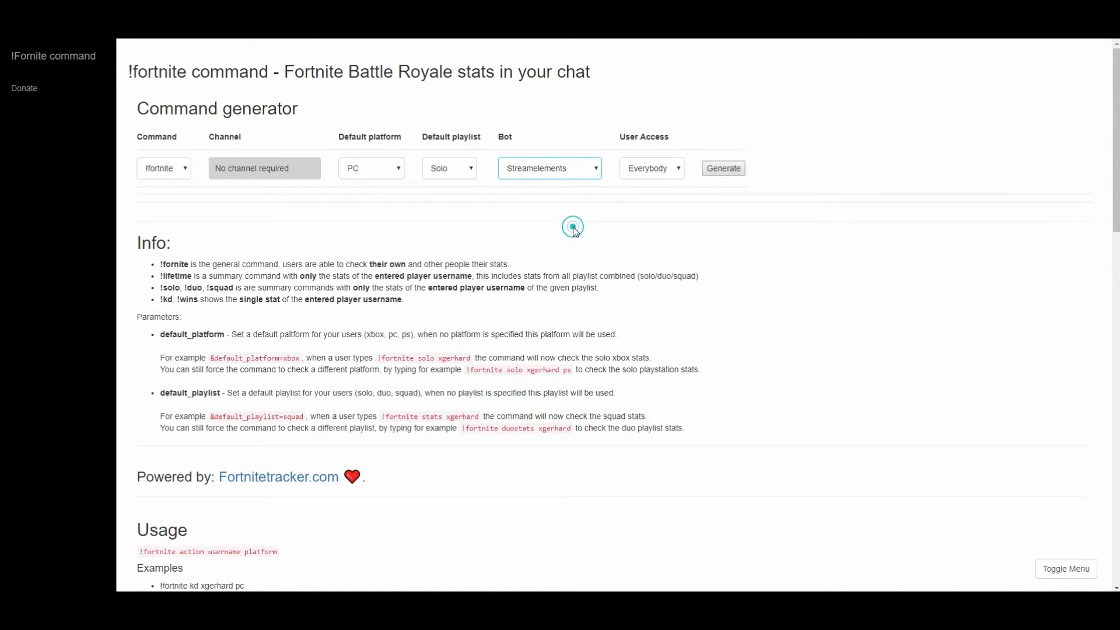
{"action": "left_click", "coordinate": [722, 168]}
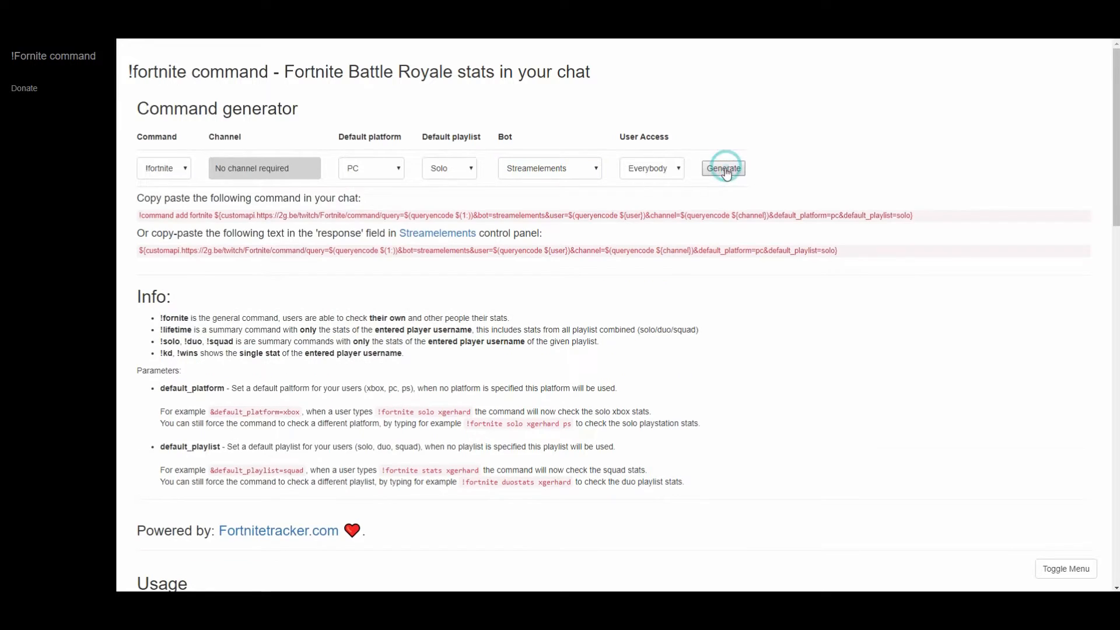
{"action": "left_click", "coordinate": [722, 168]}
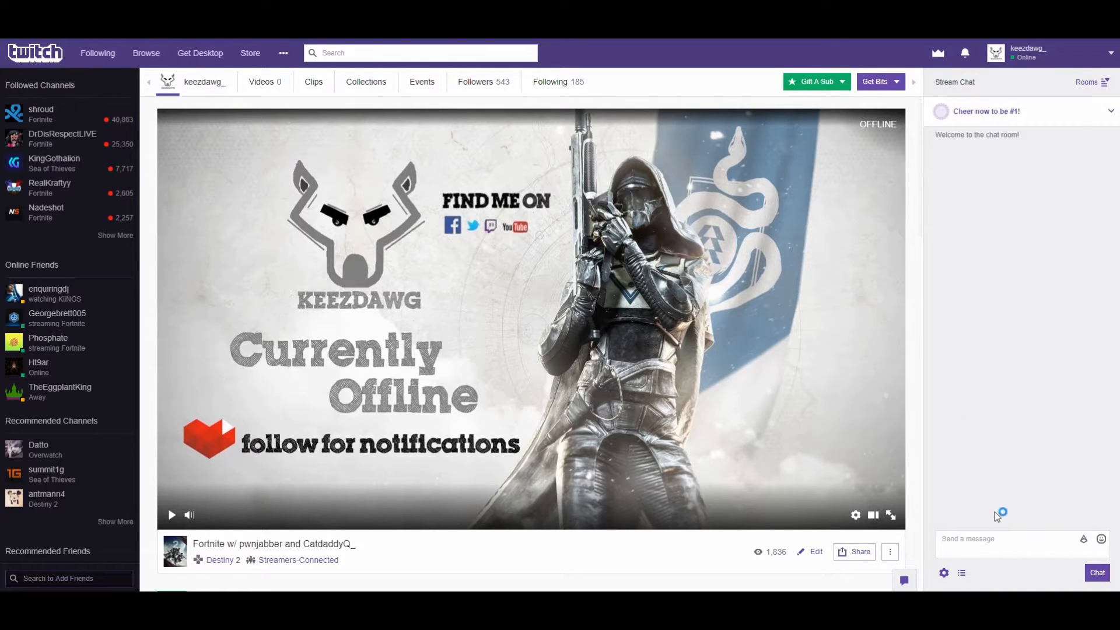
- Post the copied !command add fortnite message in Twitch chat
{"action": "type", "text": "${channel}&default_platform=pc&default_playlist=solo)"}
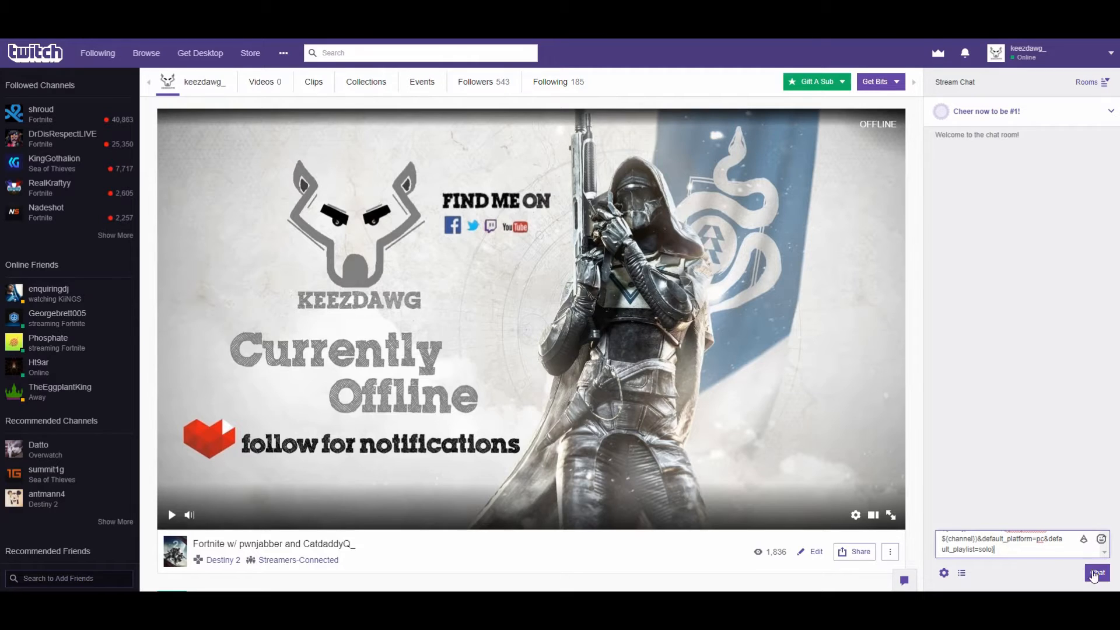
{"action": "left_click", "coordinate": [1095, 572]}
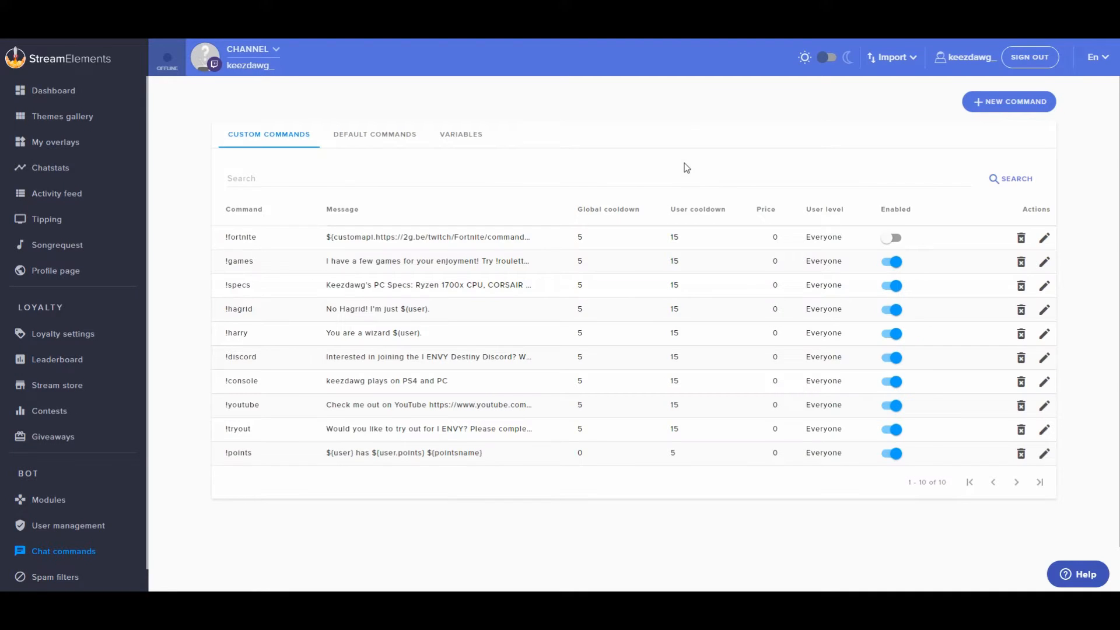
- Enable !fortnite in Chat commands, review its advanced options, and resubmit it
{"action": "left_click", "coordinate": [890, 238]}
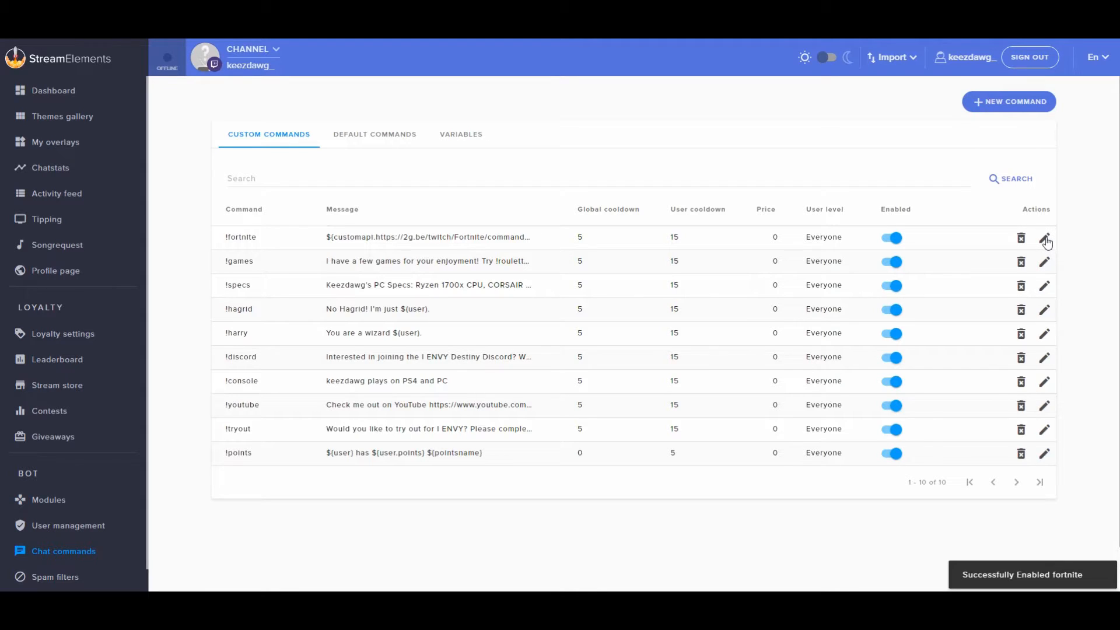
{"action": "left_click", "coordinate": [1044, 238]}
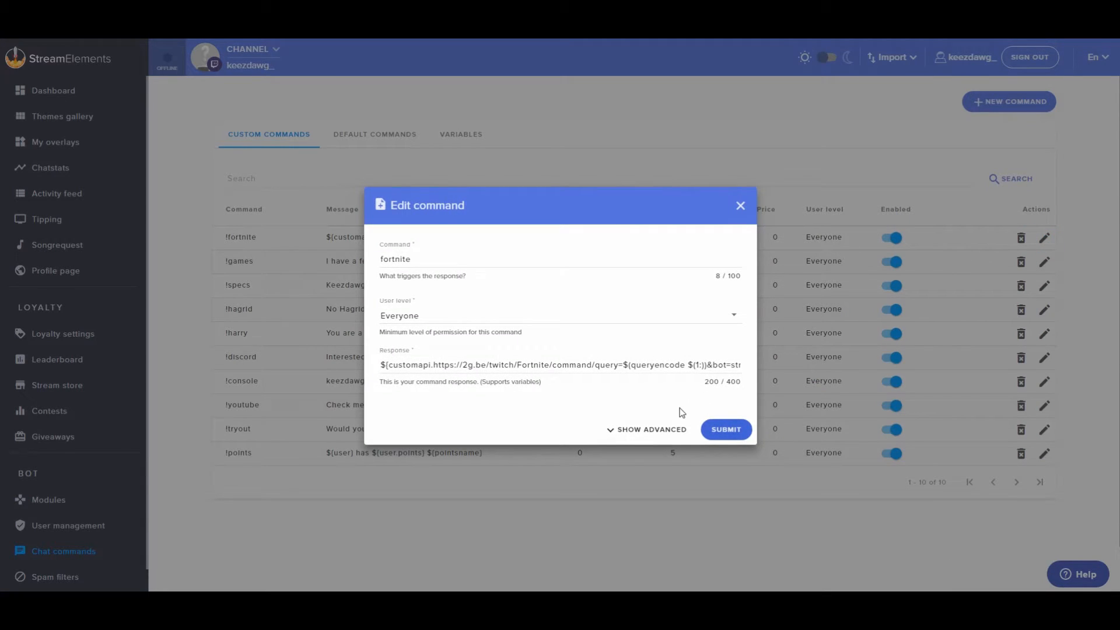
{"action": "left_click", "coordinate": [650, 430]}
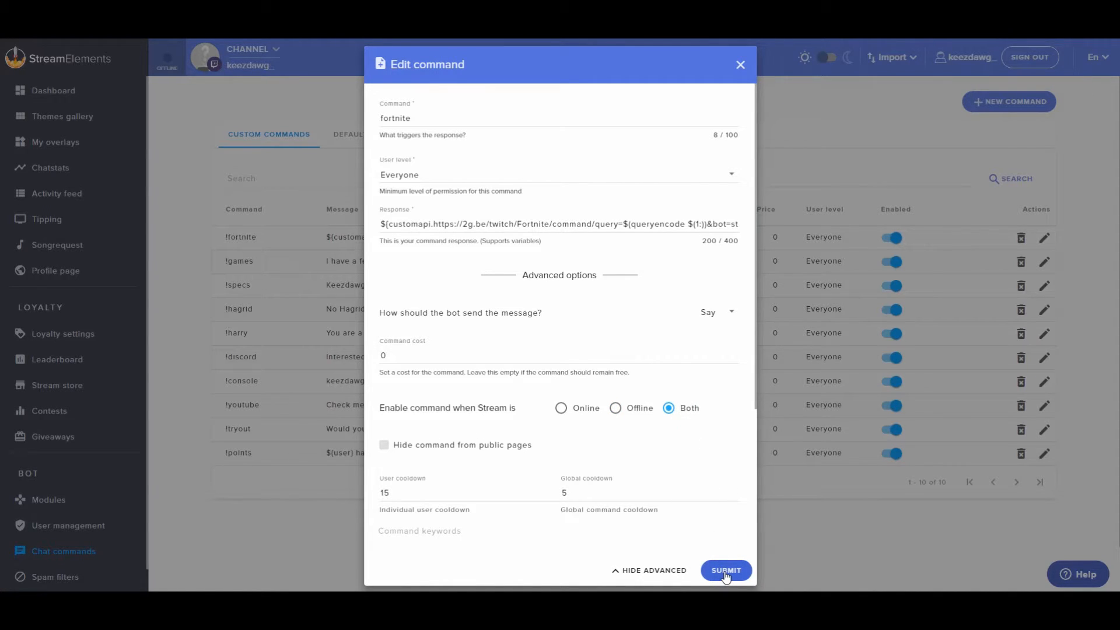
{"action": "left_click", "coordinate": [725, 570]}
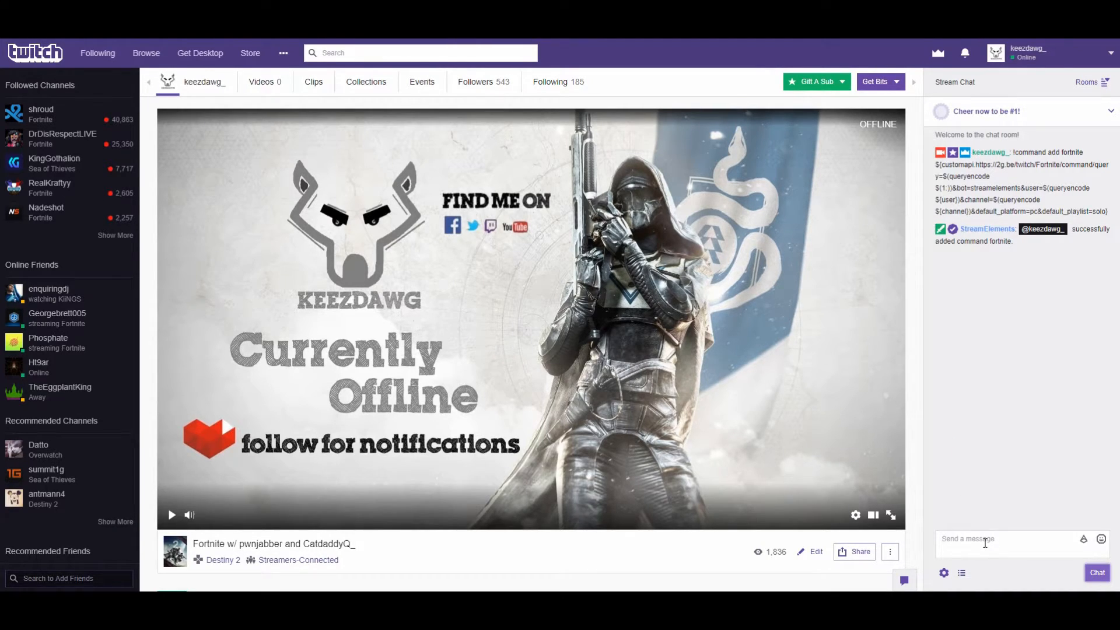
- Send '!fortnite stats ninjashyper' in Twitch chat
{"action": "left_click", "coordinate": [1014, 544]}
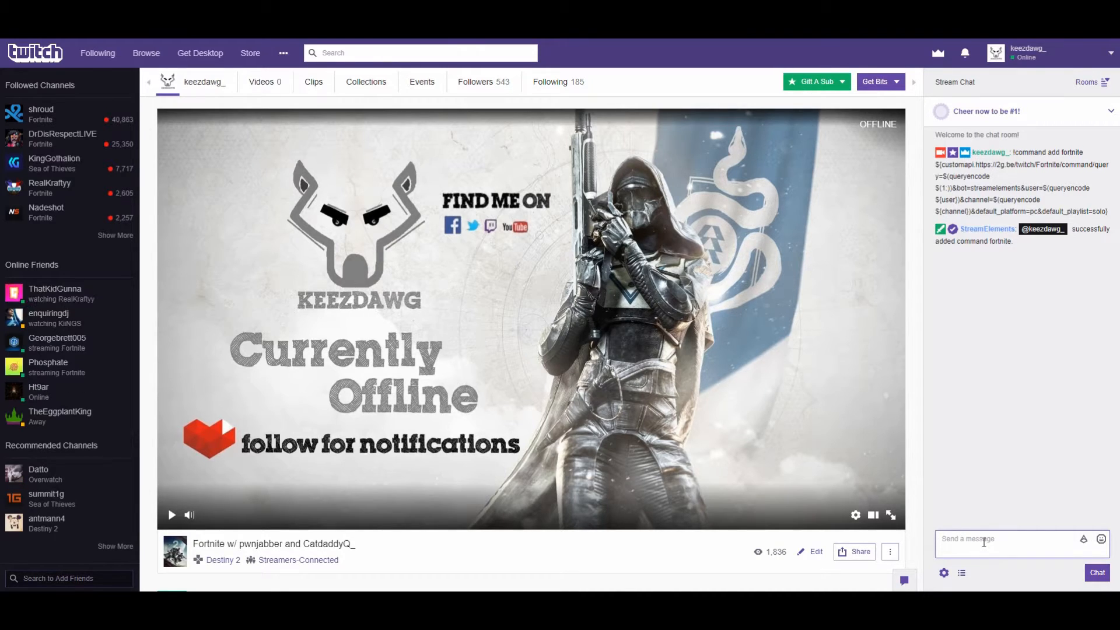
{"action": "type", "text": "!fortnit"}
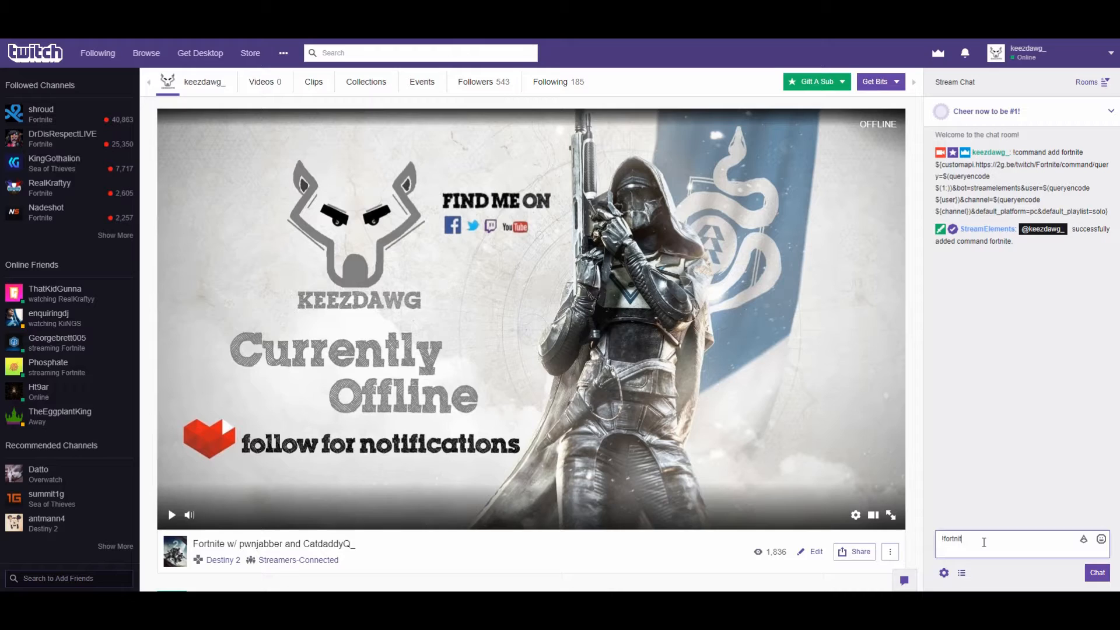
{"action": "type", "text": "stats"}
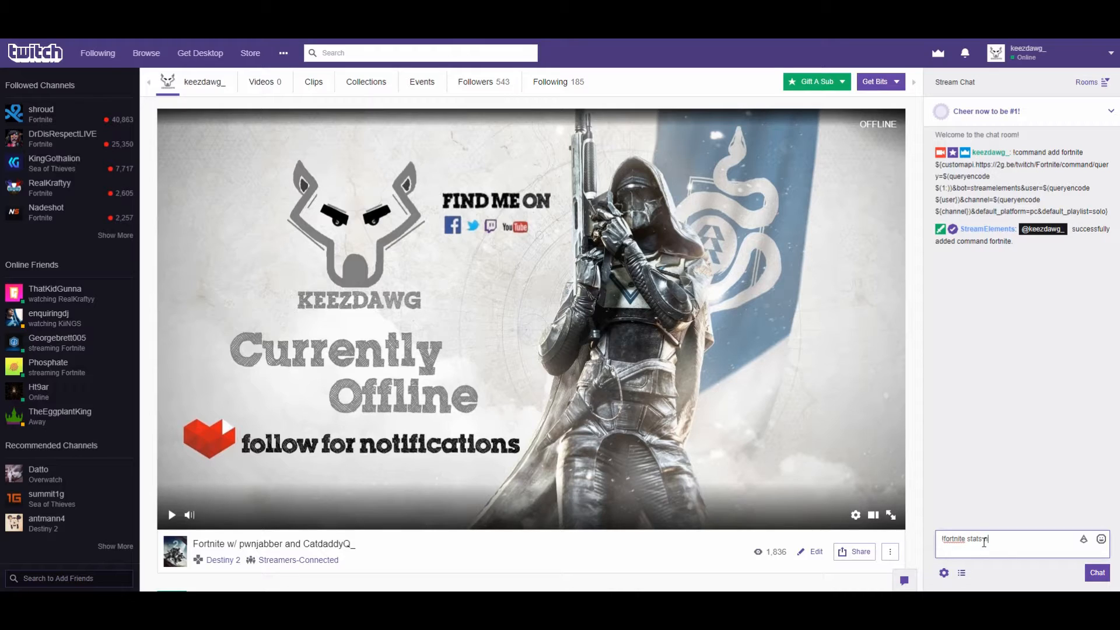
{"action": "type", "text": "ninjashy"}
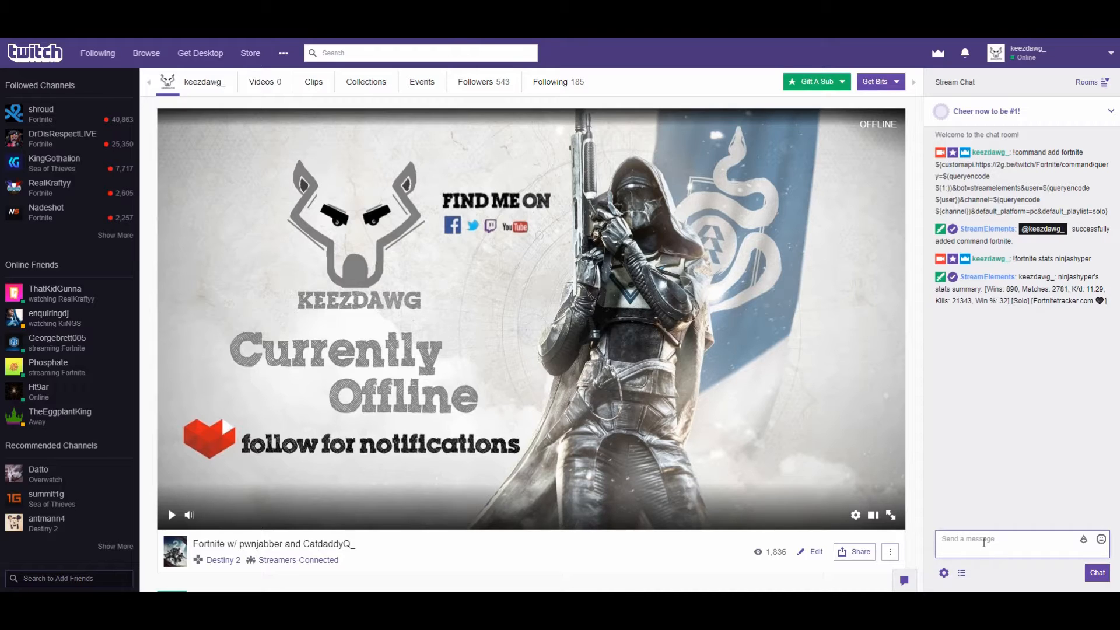
- Send '!fortnite duostats ninjashyper' for the duo stats summary
{"action": "left_click", "coordinate": [1007, 543]}
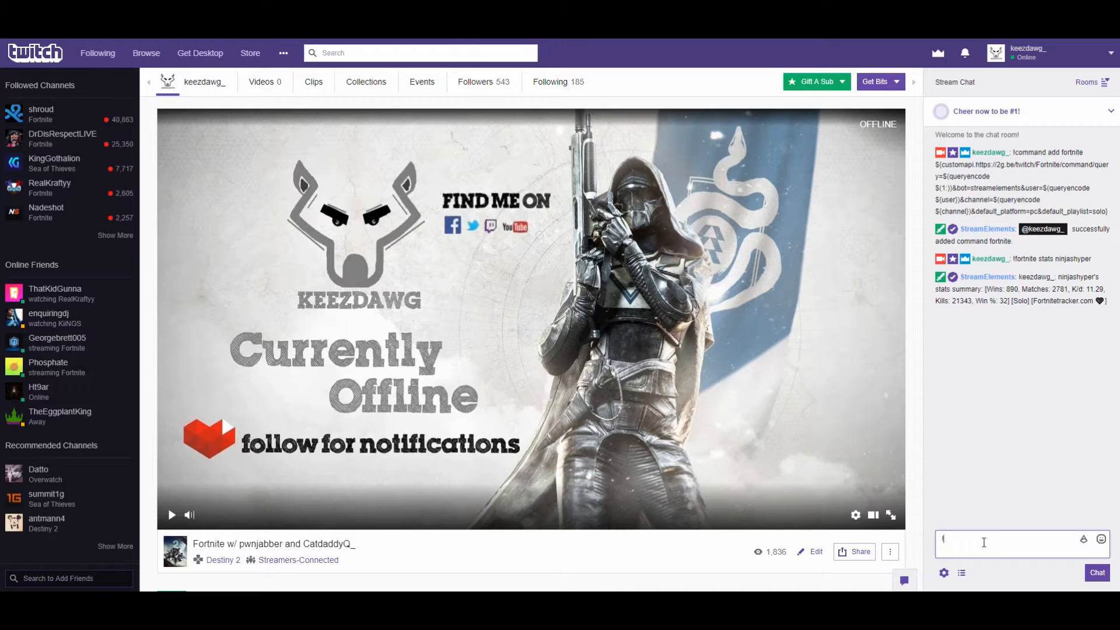
{"action": "type", "text": "!fortnite duostats"}
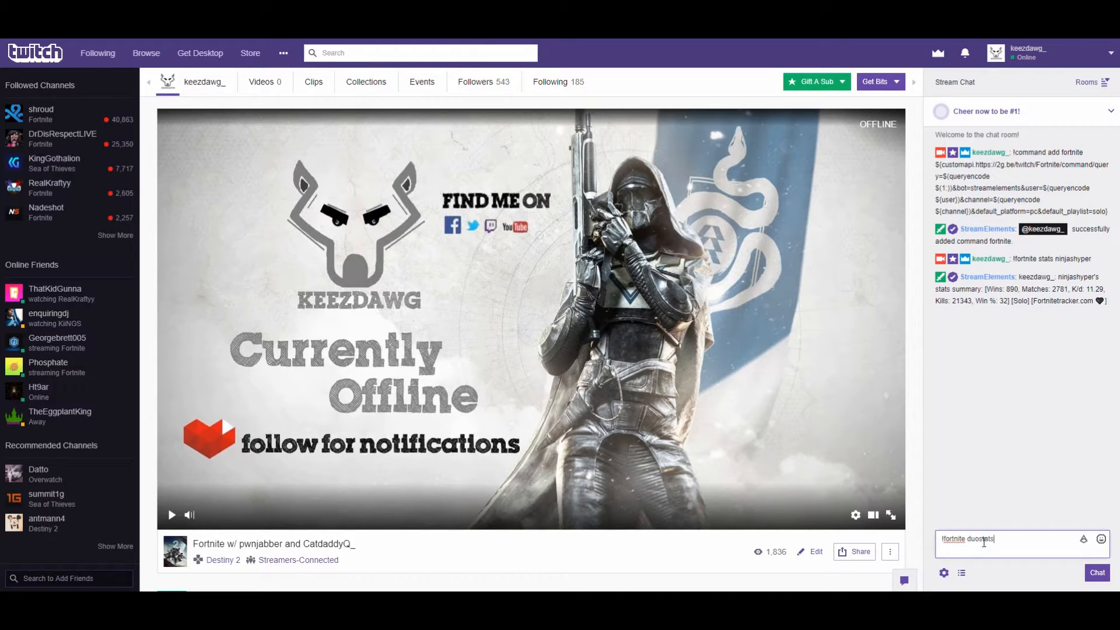
{"action": "type", "text": "nin"}
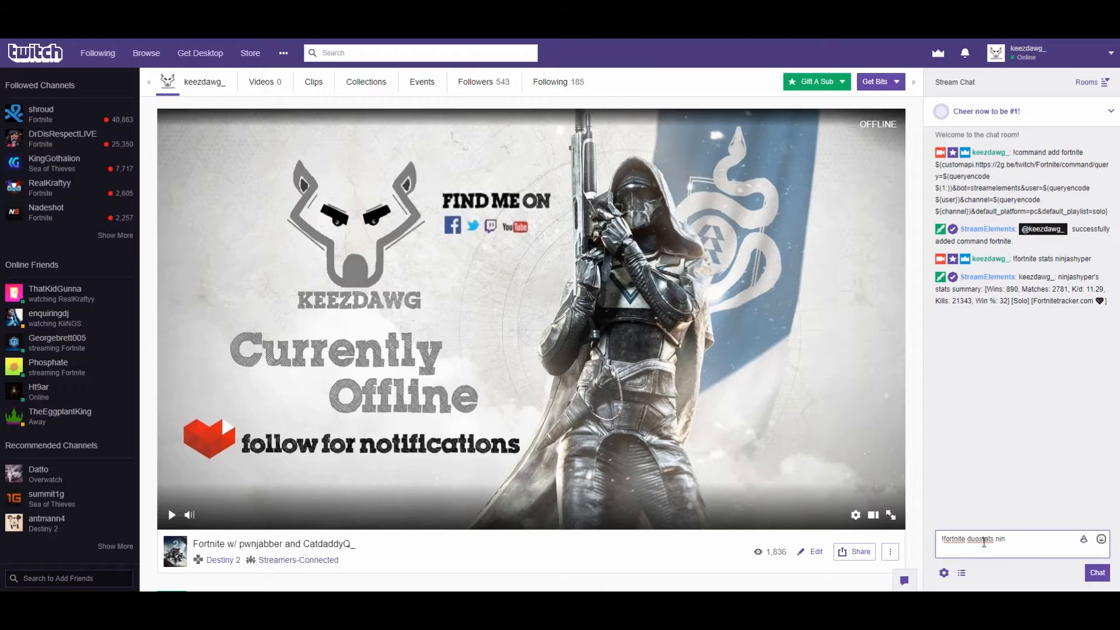
{"action": "type", "text": "ninjashyper"}
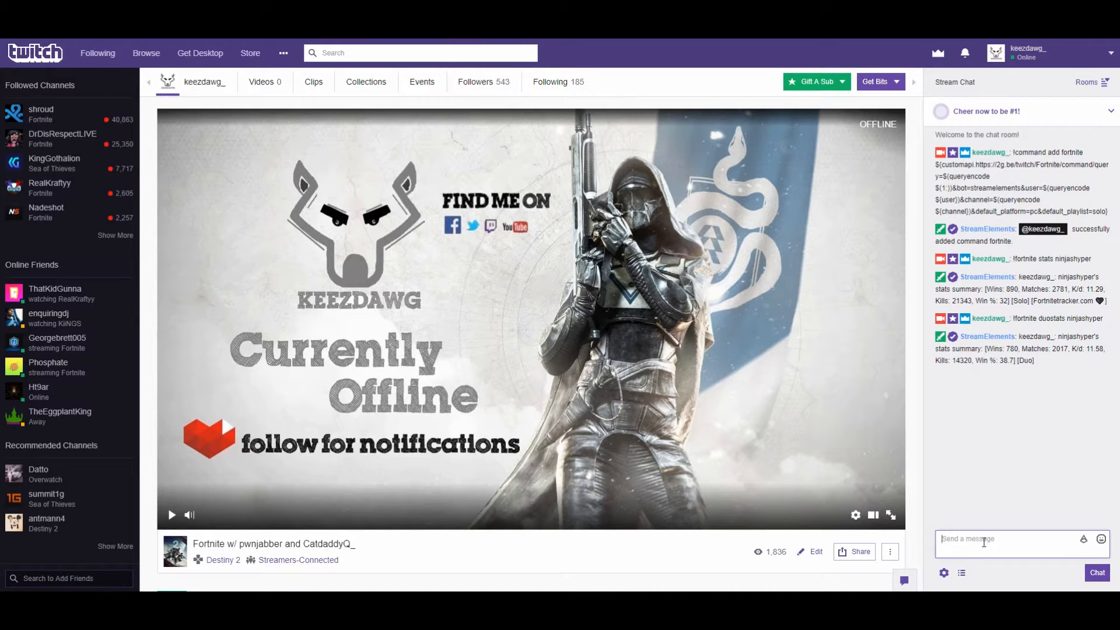
- Start a '!fortnite solo ninjashyper' query in chat
{"action": "type", "text": "!fortnite"}
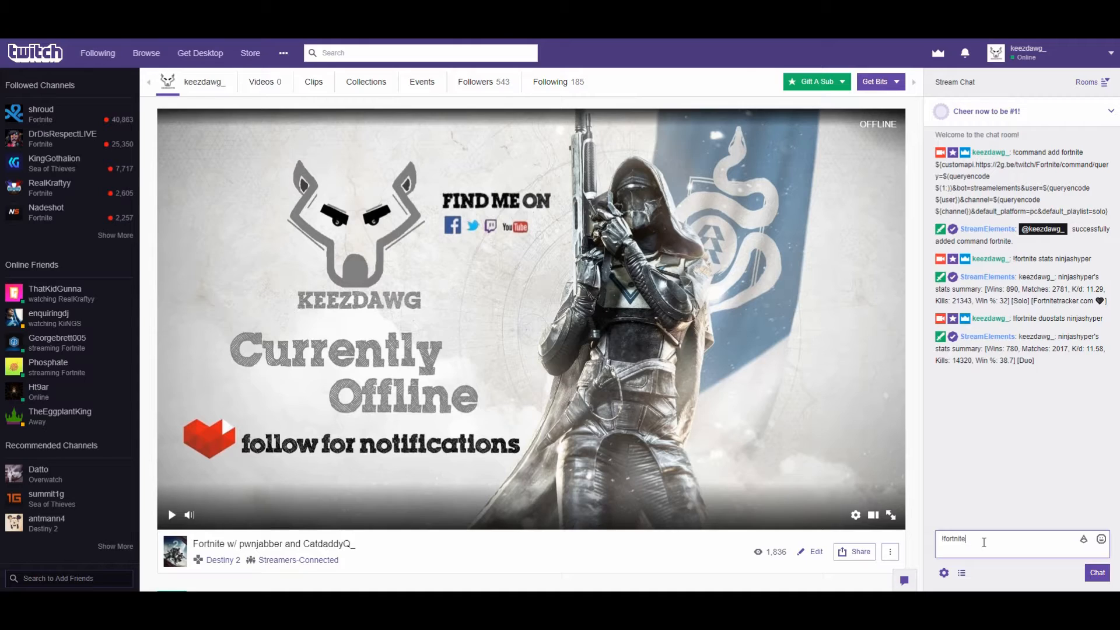
{"action": "type", "text": "solo"}
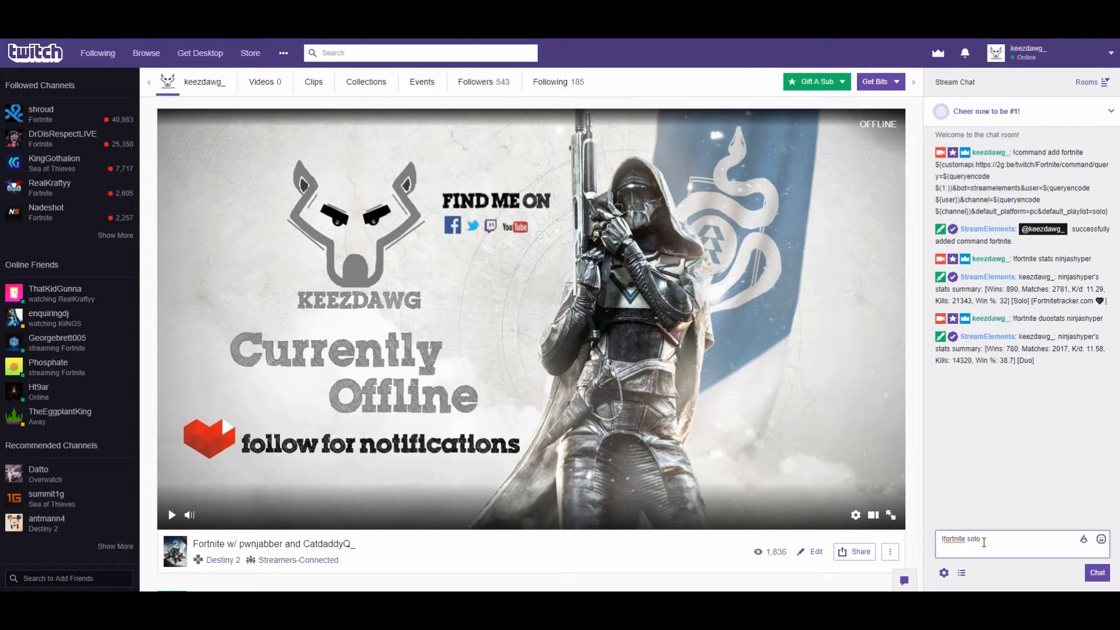
{"action": "type", "text": "ninjas"}
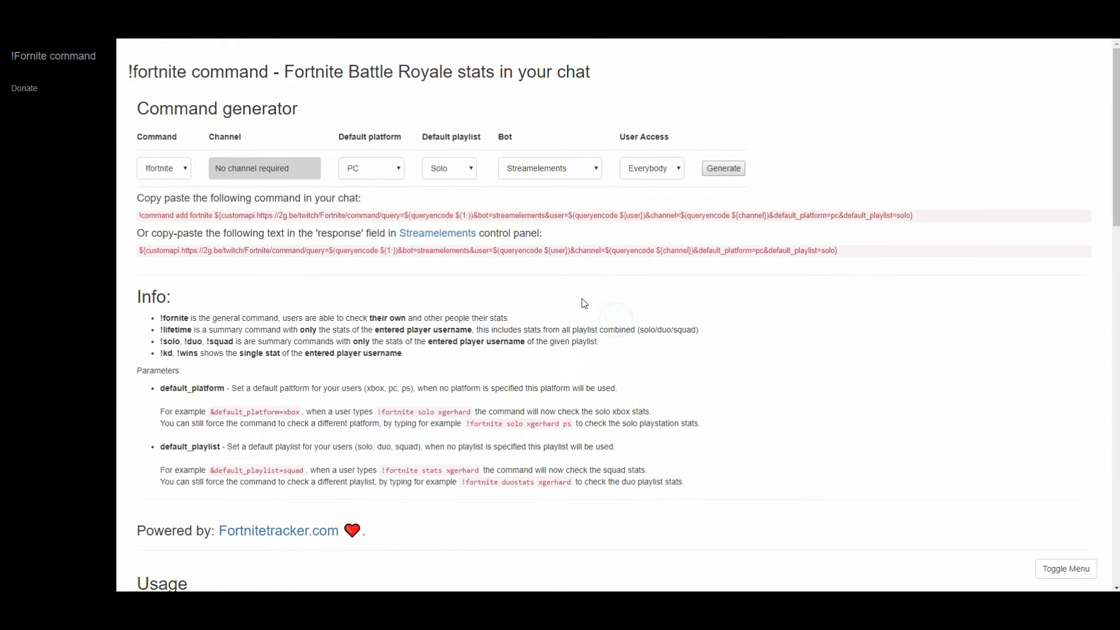
- Generate a !lifetime command for Epic username ninjashyper
{"action": "left_click", "coordinate": [162, 168]}
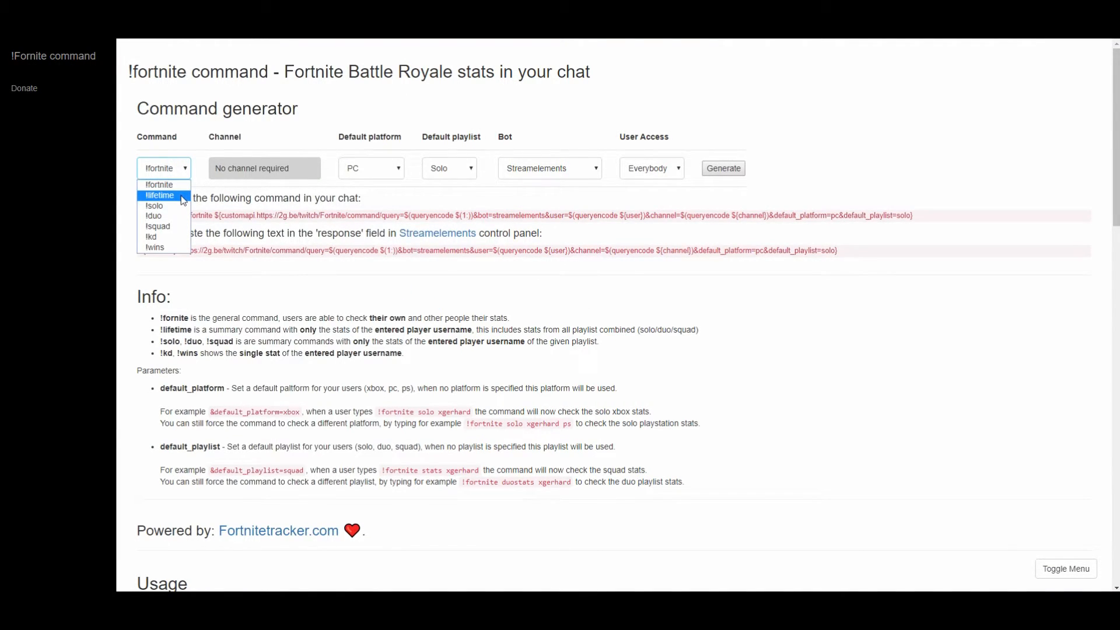
{"action": "left_click", "coordinate": [160, 195]}
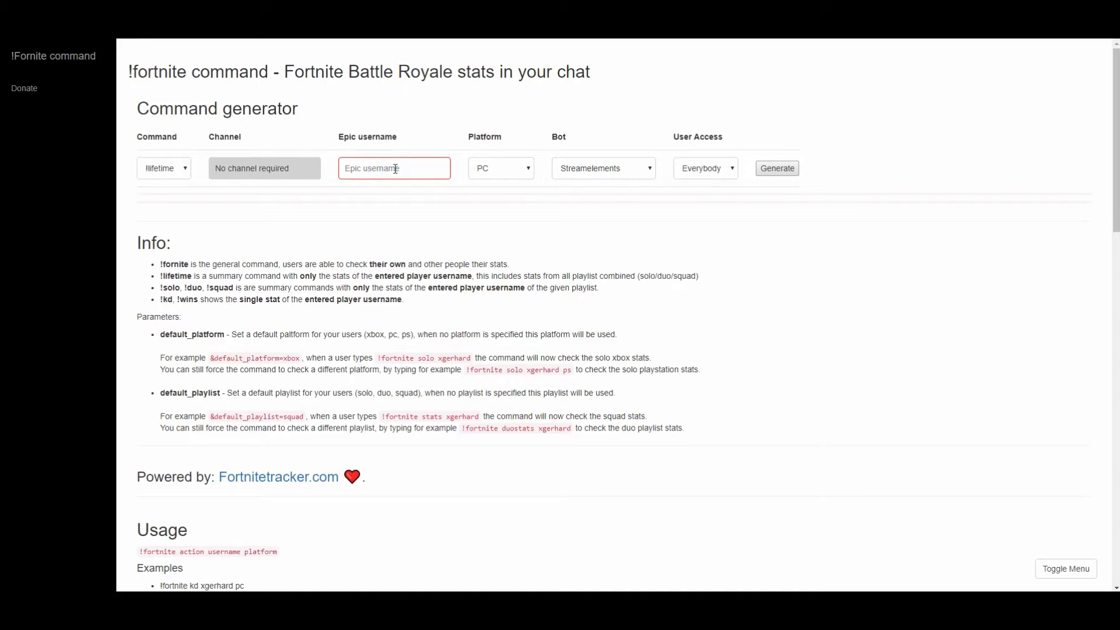
{"action": "type", "text": "nin"}
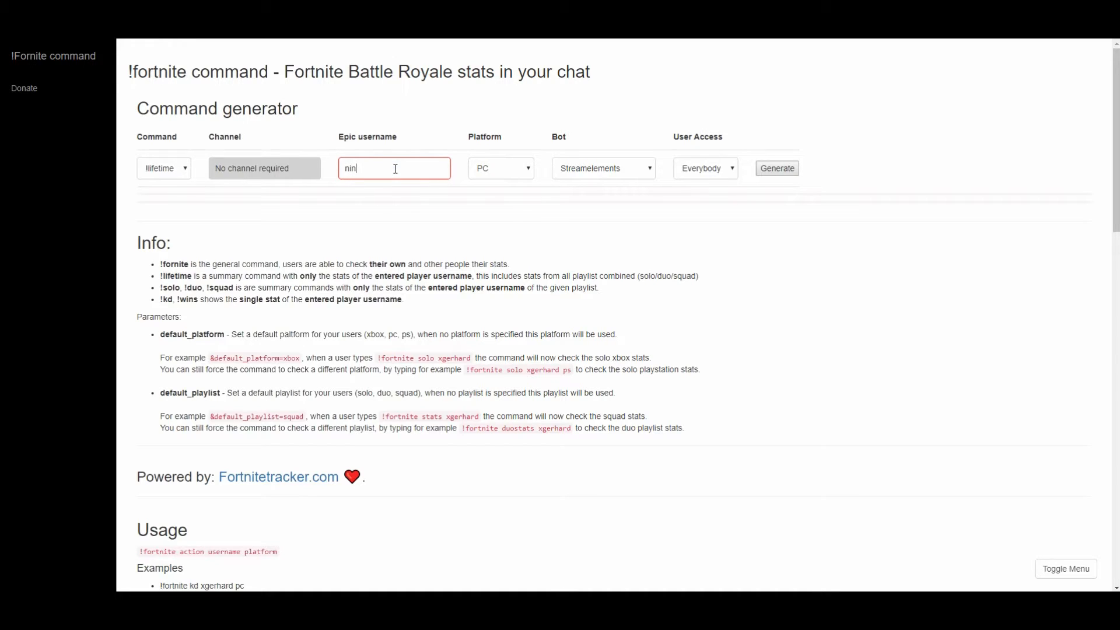
{"action": "type", "text": "jashyper"}
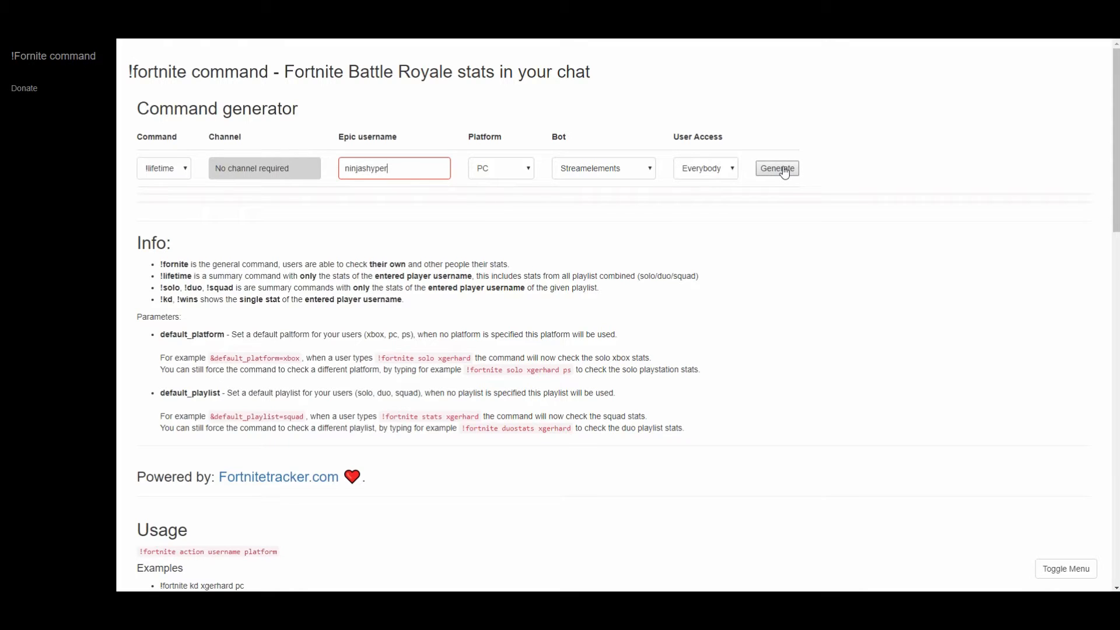
{"action": "left_click", "coordinate": [777, 168]}
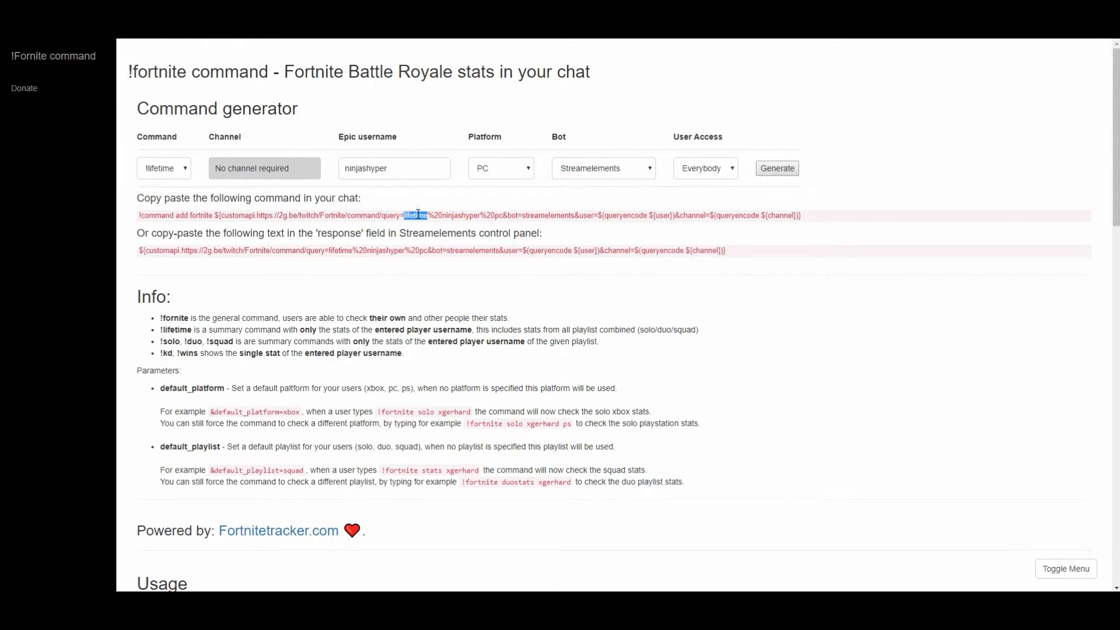
- Switch the command type to !solo and generate it again
{"action": "left_click", "coordinate": [163, 168]}
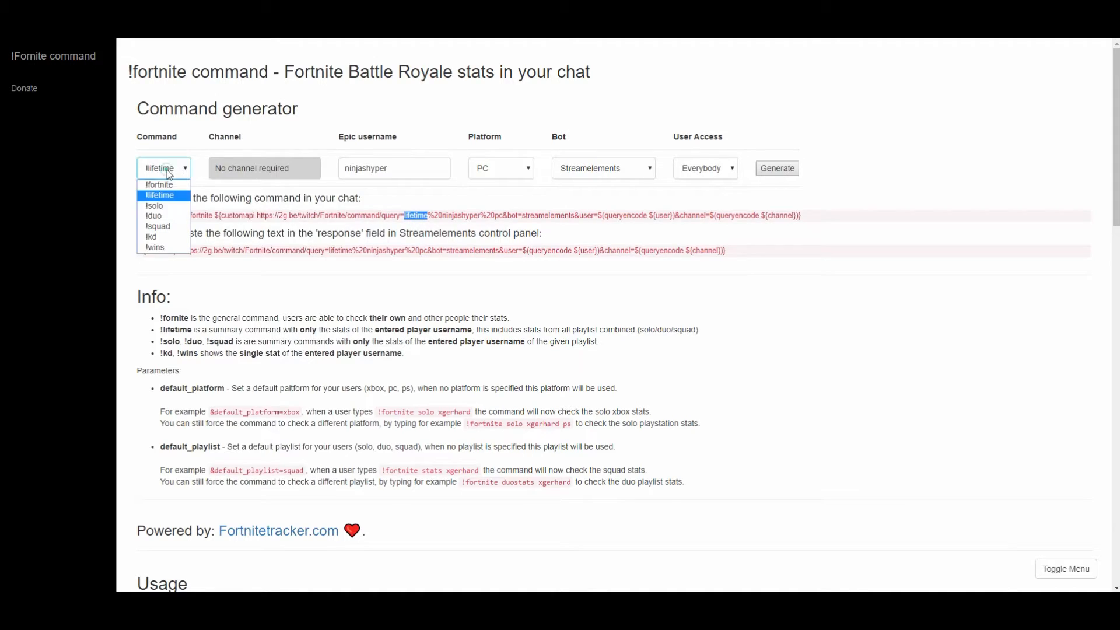
{"action": "left_click", "coordinate": [154, 206]}
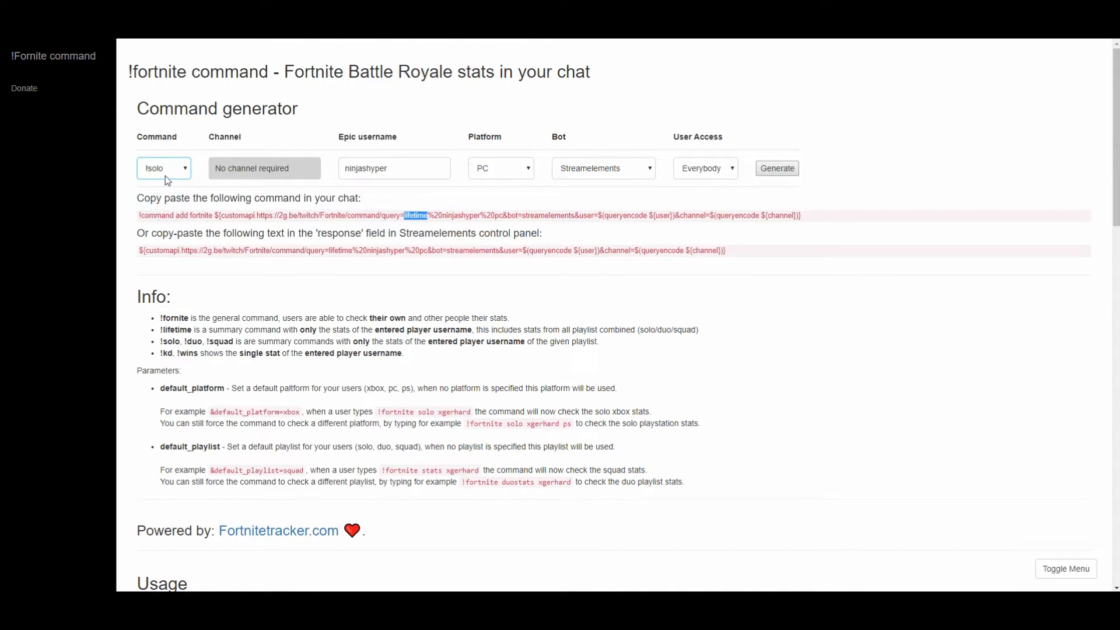
{"action": "left_click", "coordinate": [163, 168]}
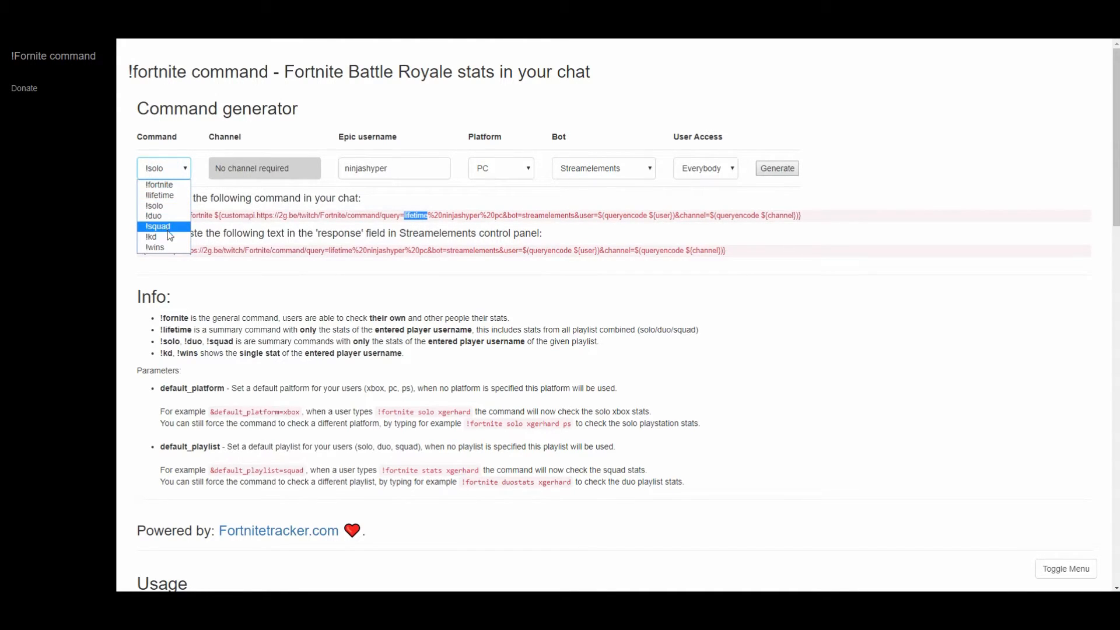
{"action": "left_click", "coordinate": [776, 168]}
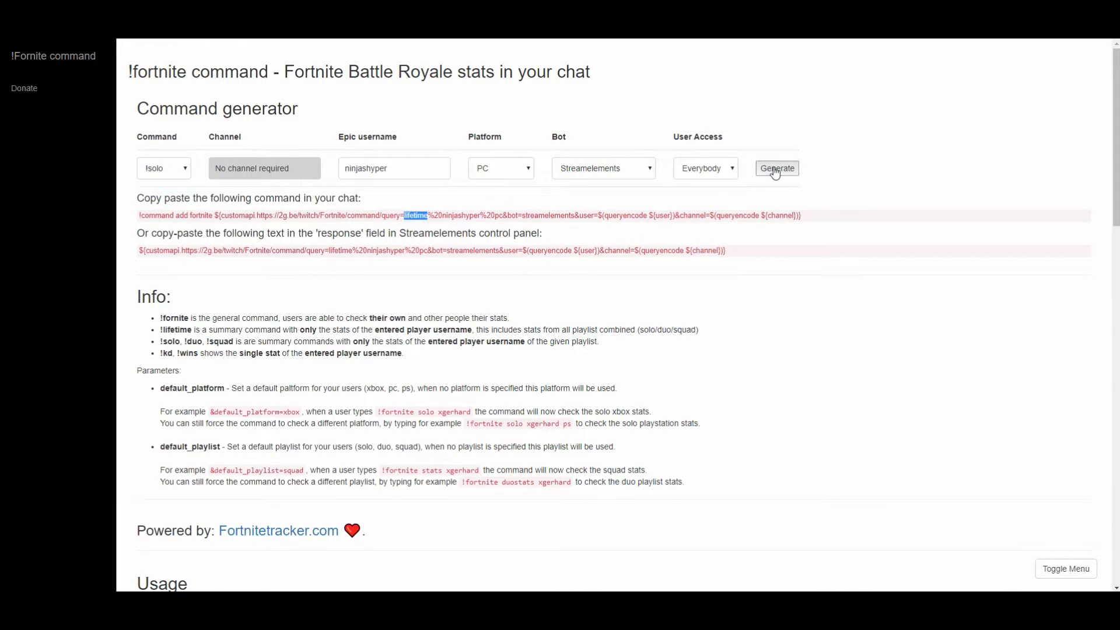
{"action": "left_click", "coordinate": [776, 168]}
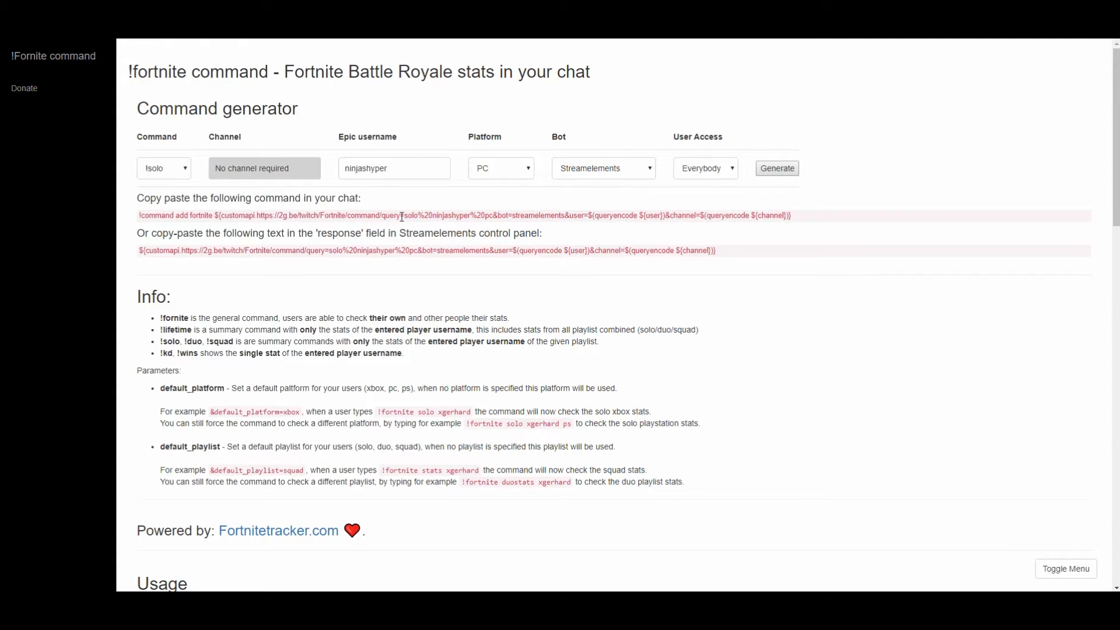
- Regenerate the solo command with Subscriber user access and select its command text
{"action": "left_click", "coordinate": [704, 168]}
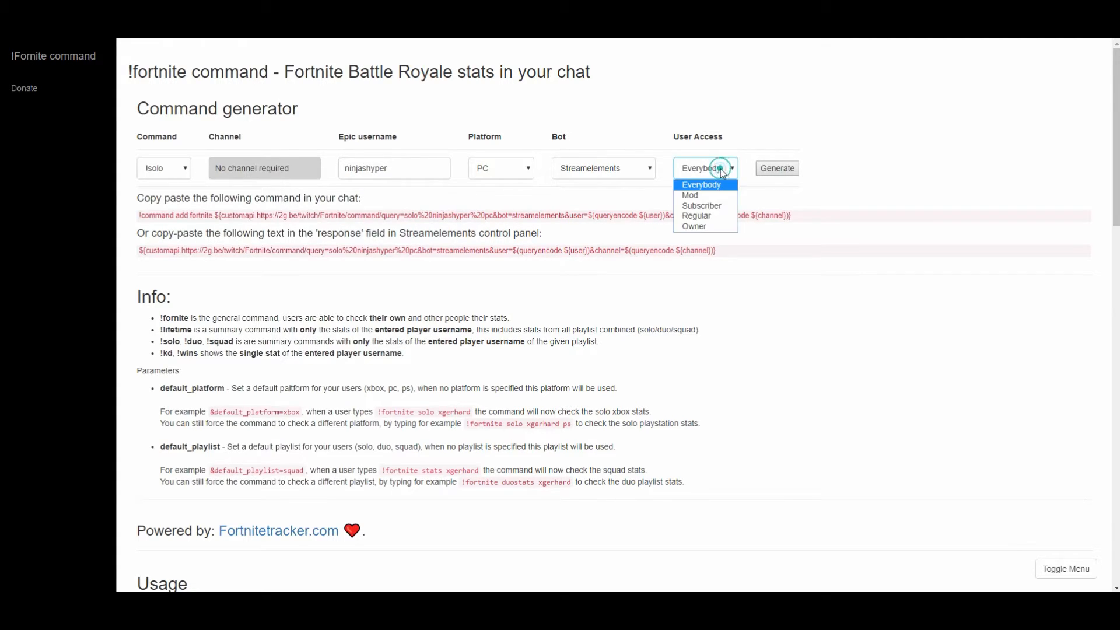
{"action": "mouse_move", "coordinate": [700, 206]}
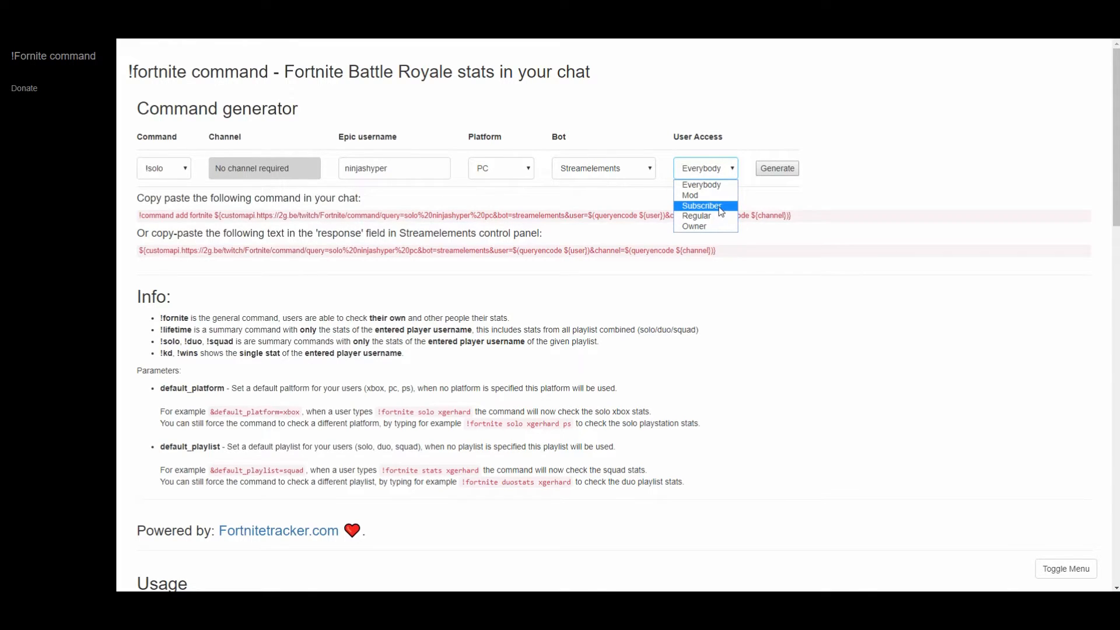
{"action": "left_click", "coordinate": [700, 206]}
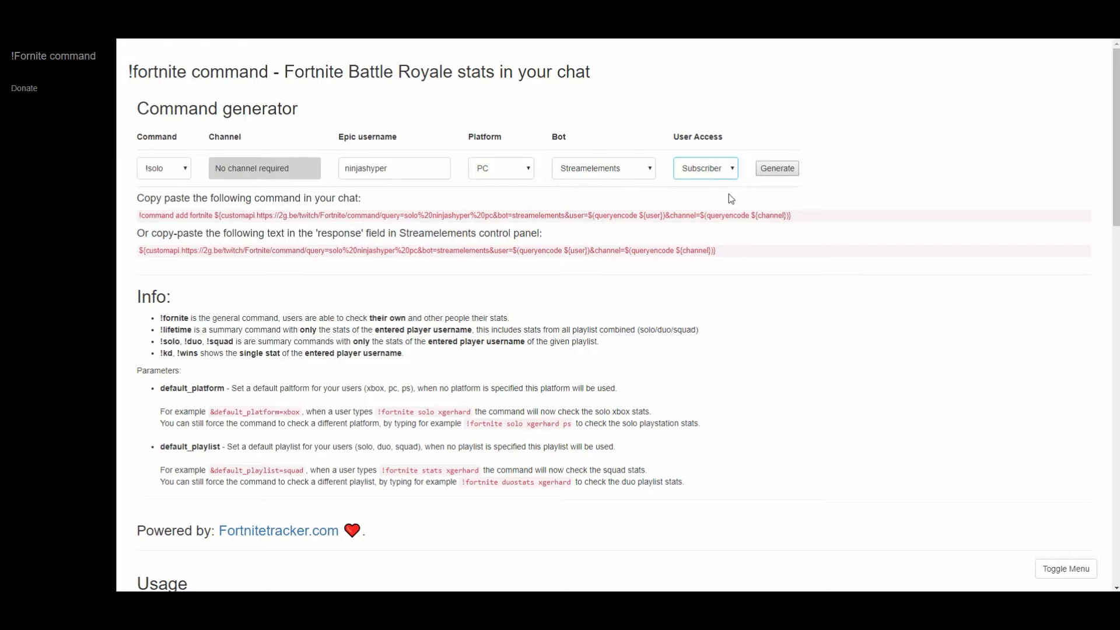
{"action": "left_click", "coordinate": [777, 168]}
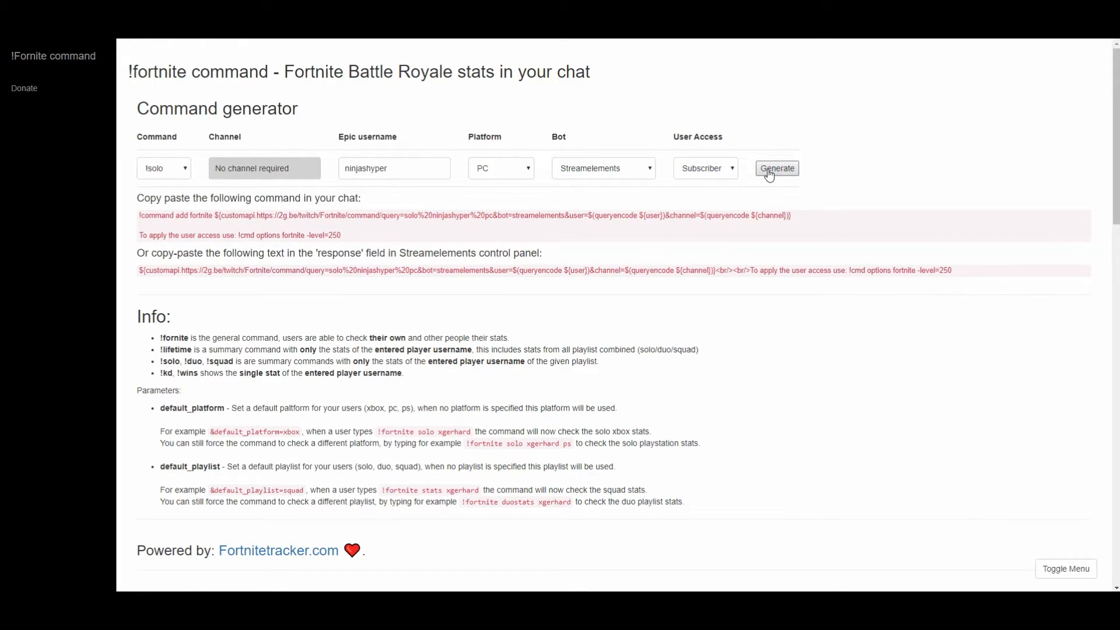
{"action": "mouse_move", "coordinate": [365, 243]}
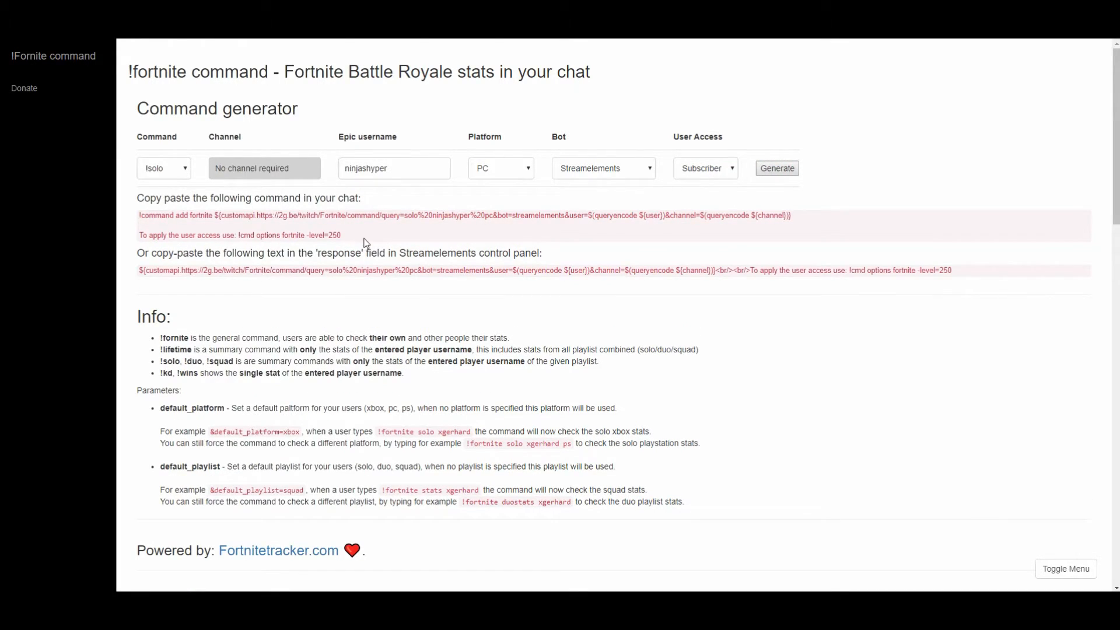
{"action": "left_click_drag", "start_coordinate": [234, 234], "coordinate": [321, 234]}
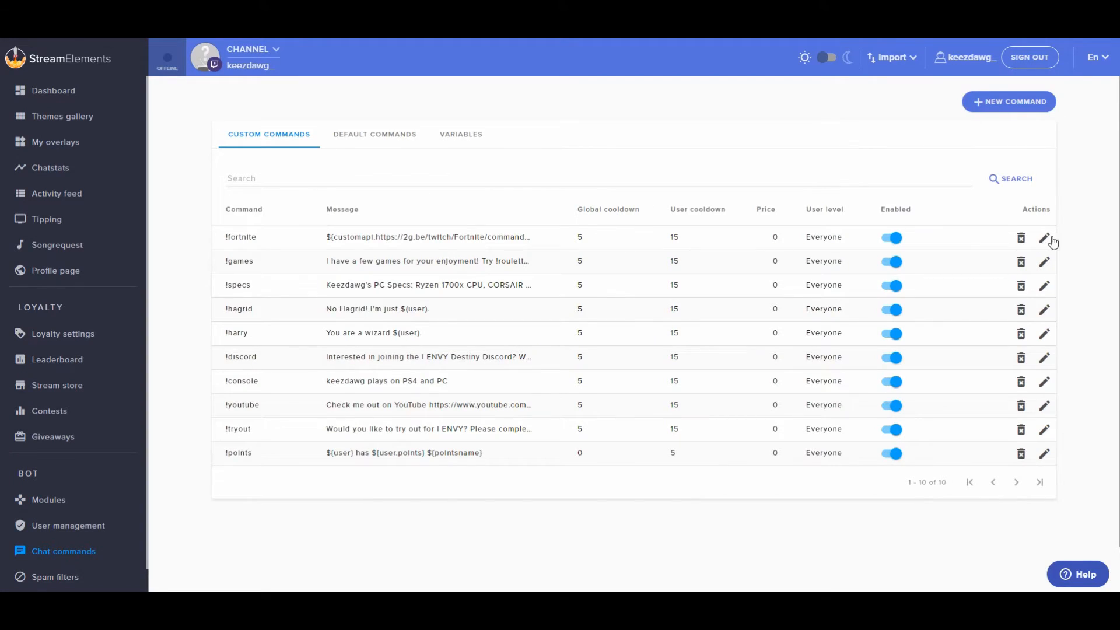
- Inspect the !fortnite edit dialog, close it, and verify Subscriber in the User level column
{"action": "left_click", "coordinate": [1043, 237]}
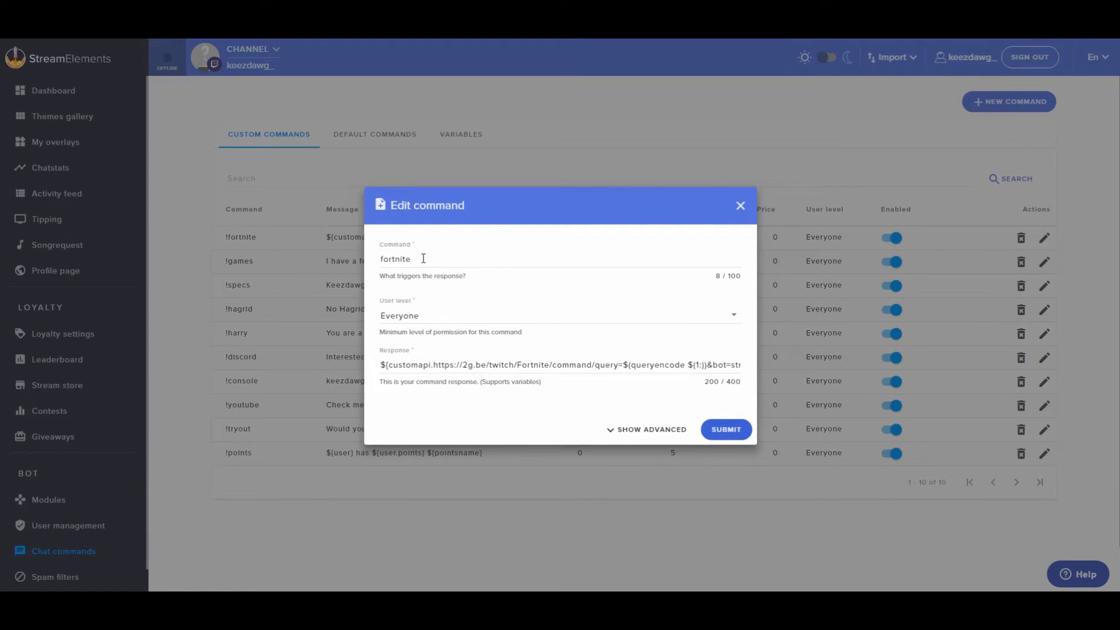
{"action": "left_click", "coordinate": [559, 315]}
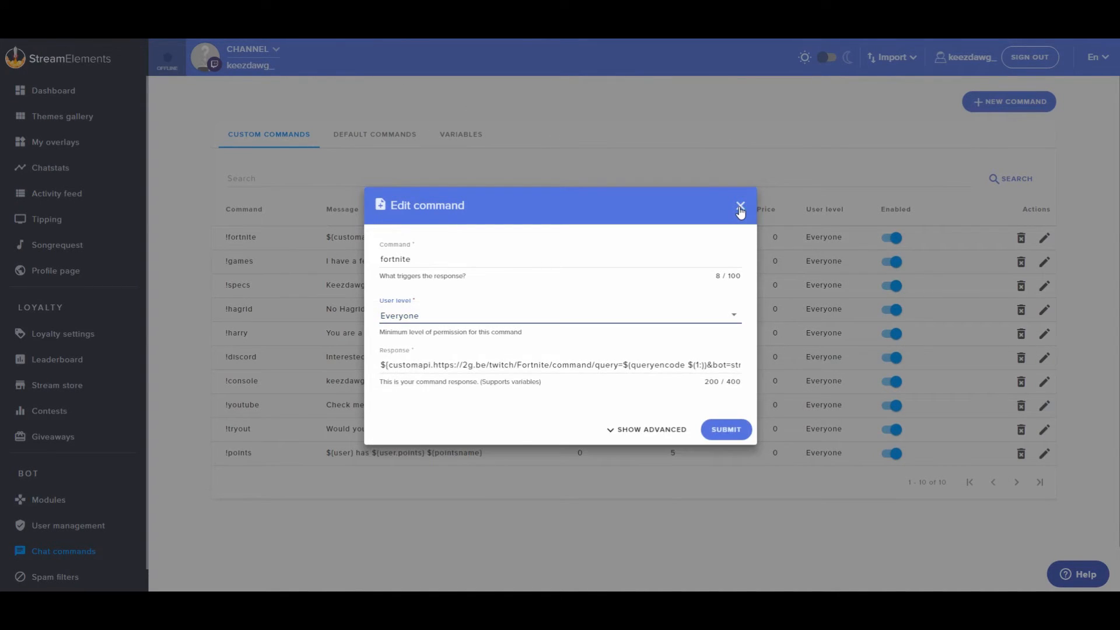
{"action": "left_click", "coordinate": [740, 205]}
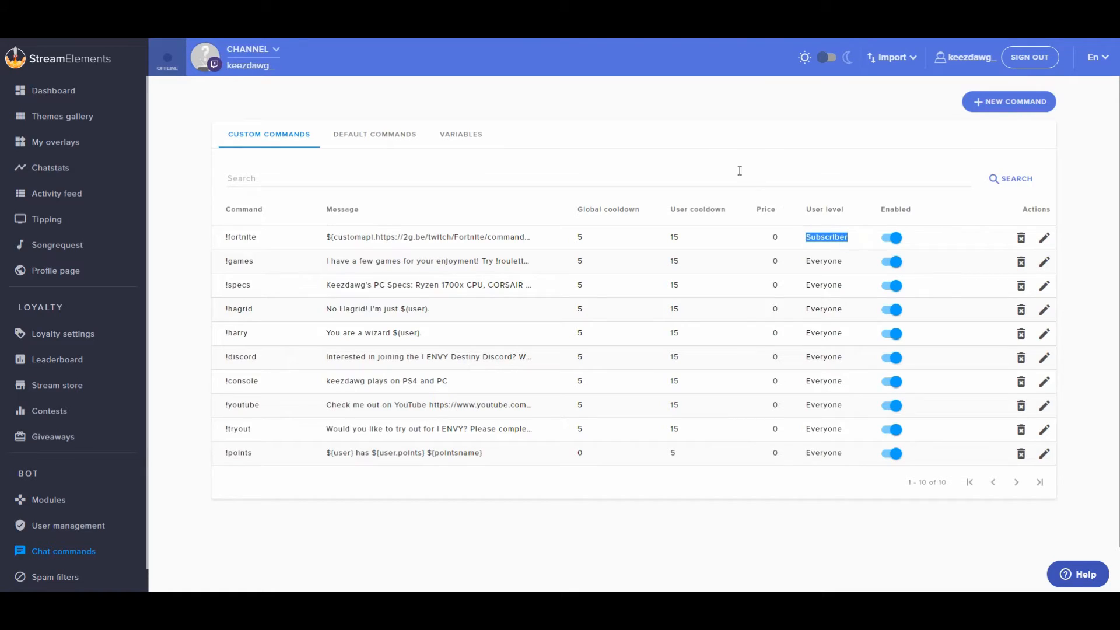
{"action": "left_click", "coordinate": [598, 178]}
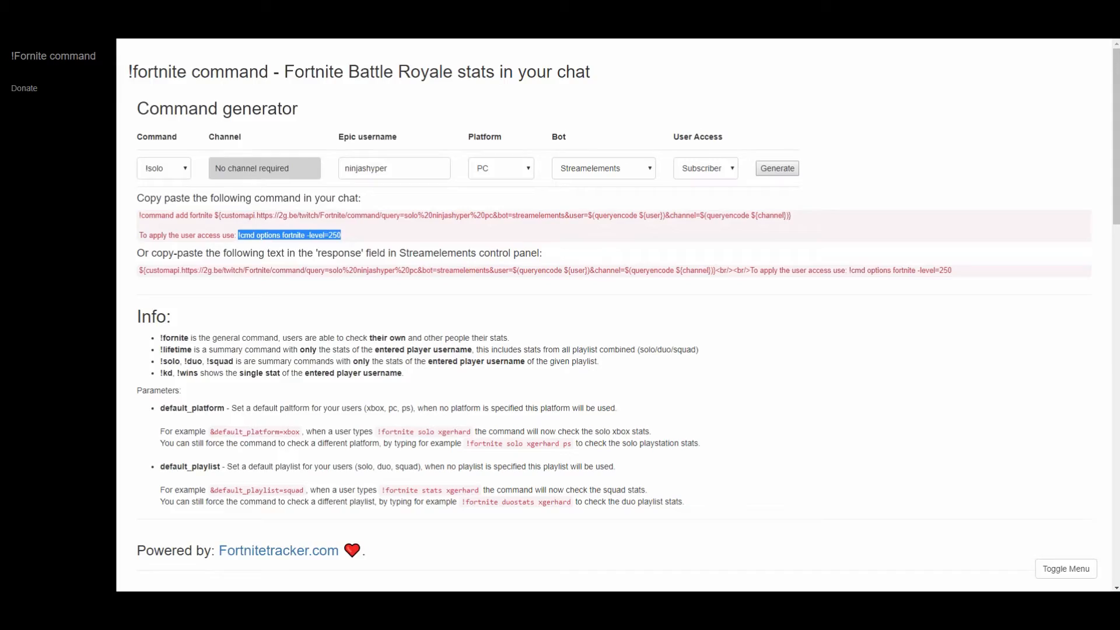
- Scroll past the generator to the Info and Usage sections, then open Tracker Profiles
{"action": "scroll", "scroll_direction": "down", "scroll_amount": 3}
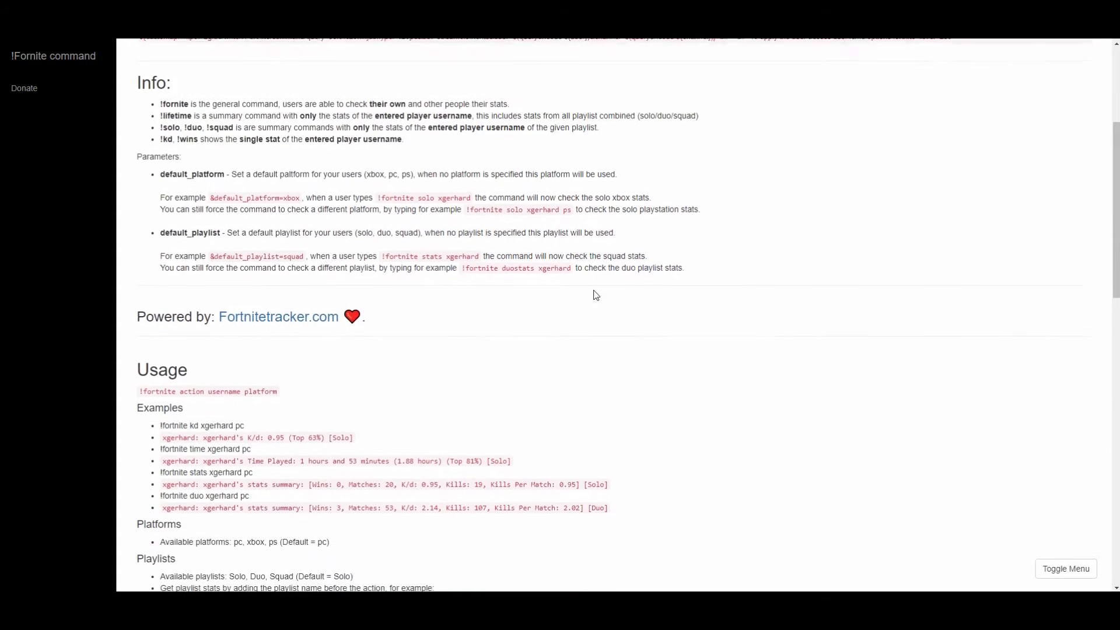
{"action": "scroll", "scroll_direction": "down", "scroll_amount": 3}
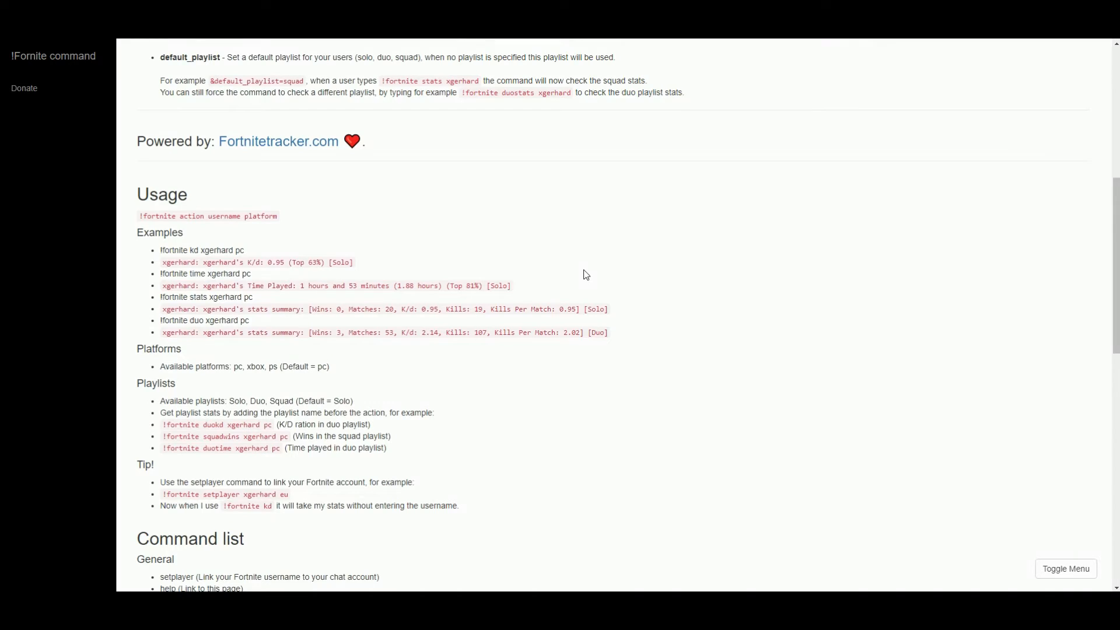
{"action": "left_click", "coordinate": [39, 110]}
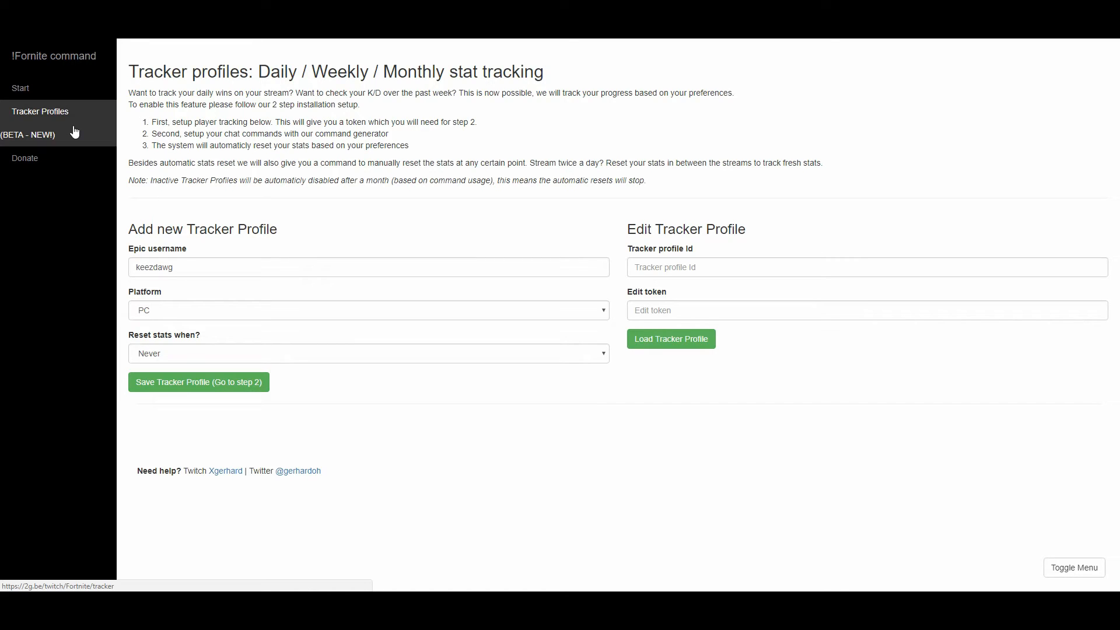
{"action": "mouse_move", "coordinate": [123, 254]}
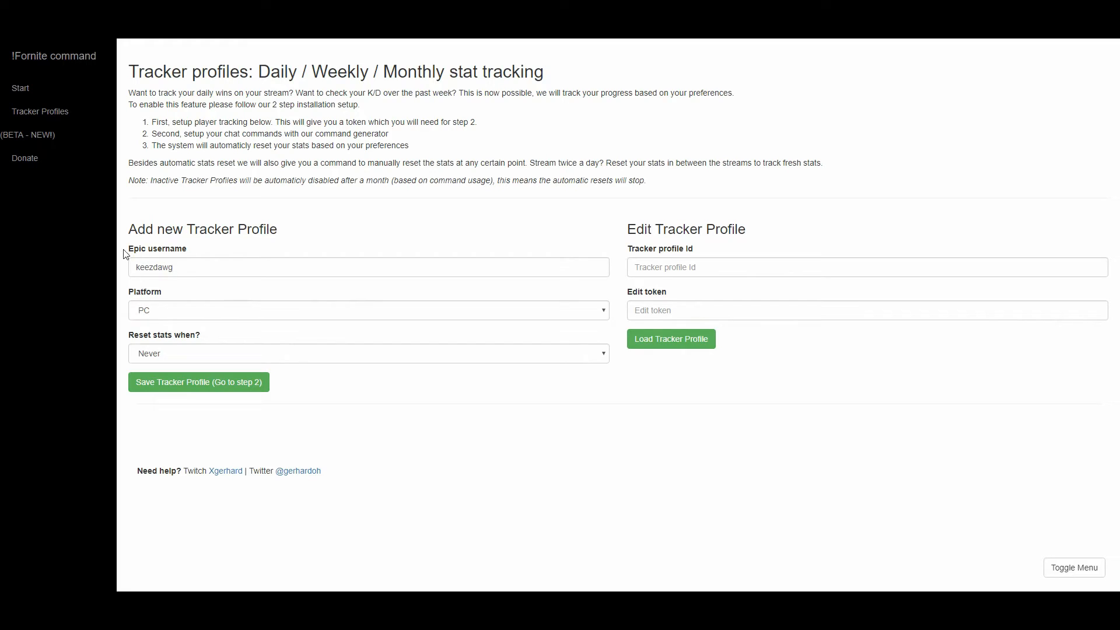
{"action": "mouse_move", "coordinate": [182, 312]}
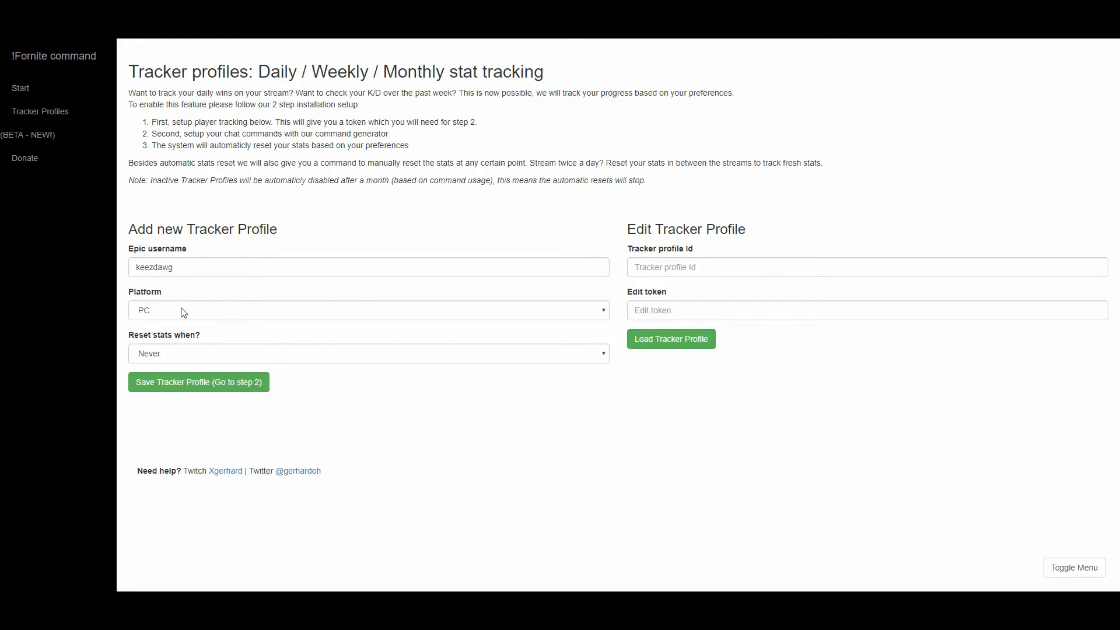
- Save a keezdawg tracker profile on PSN with monthly midnight stats resets
{"action": "left_click", "coordinate": [369, 309]}
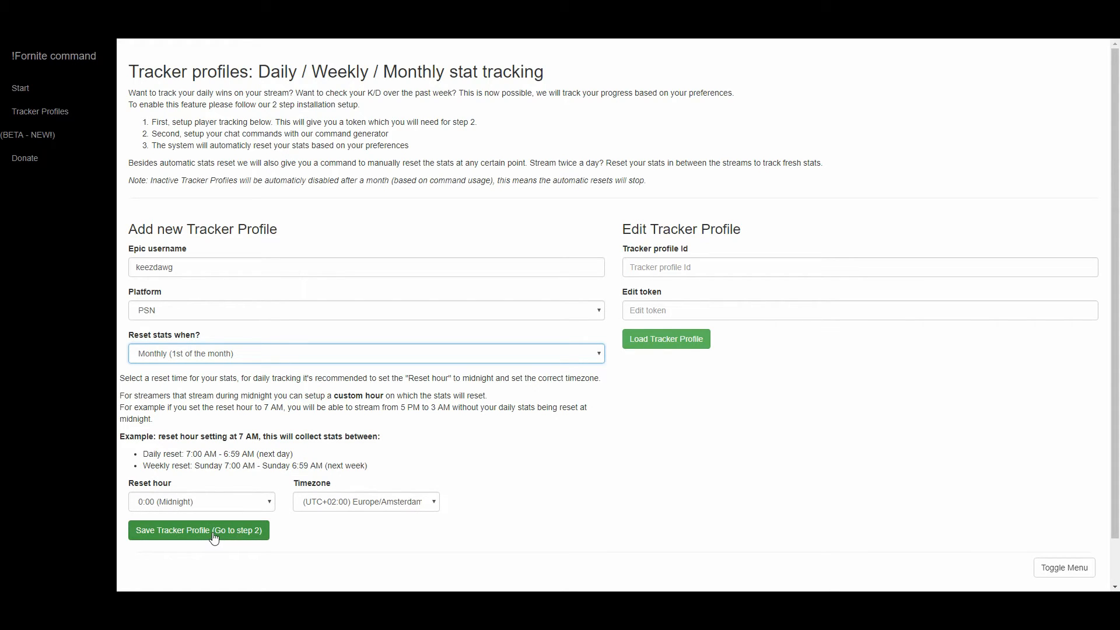
{"action": "left_click", "coordinate": [198, 530]}
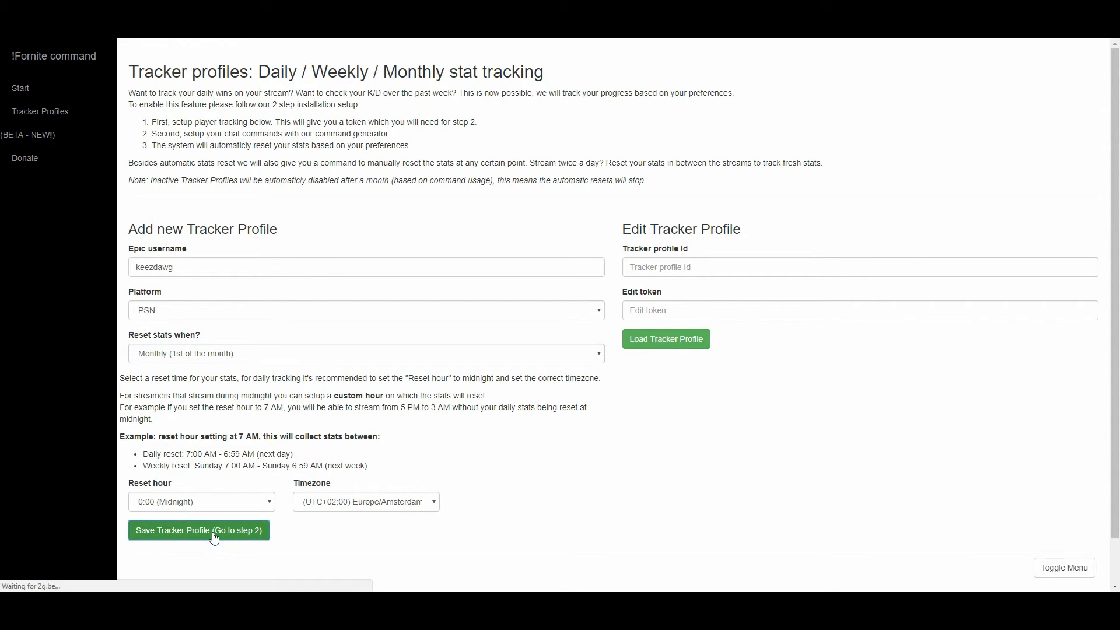
{"action": "left_click", "coordinate": [198, 529]}
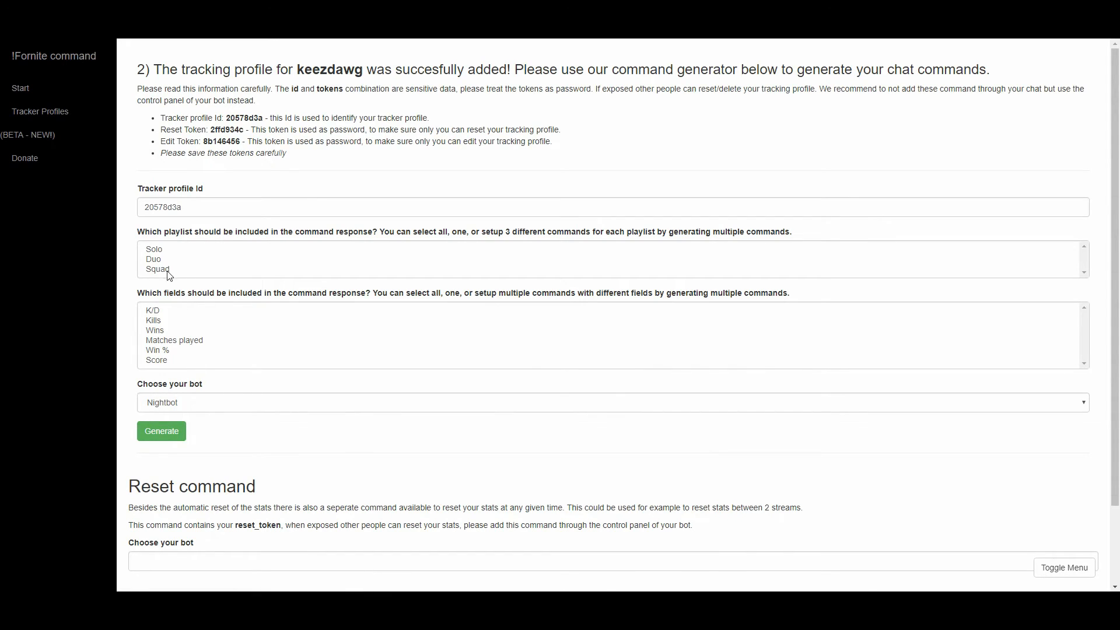
- Generate and select a StreamElements Squad K/D tracker command, then get the StreamElements reset command
{"action": "scroll", "scroll_direction": "down", "scroll_amount": 3}
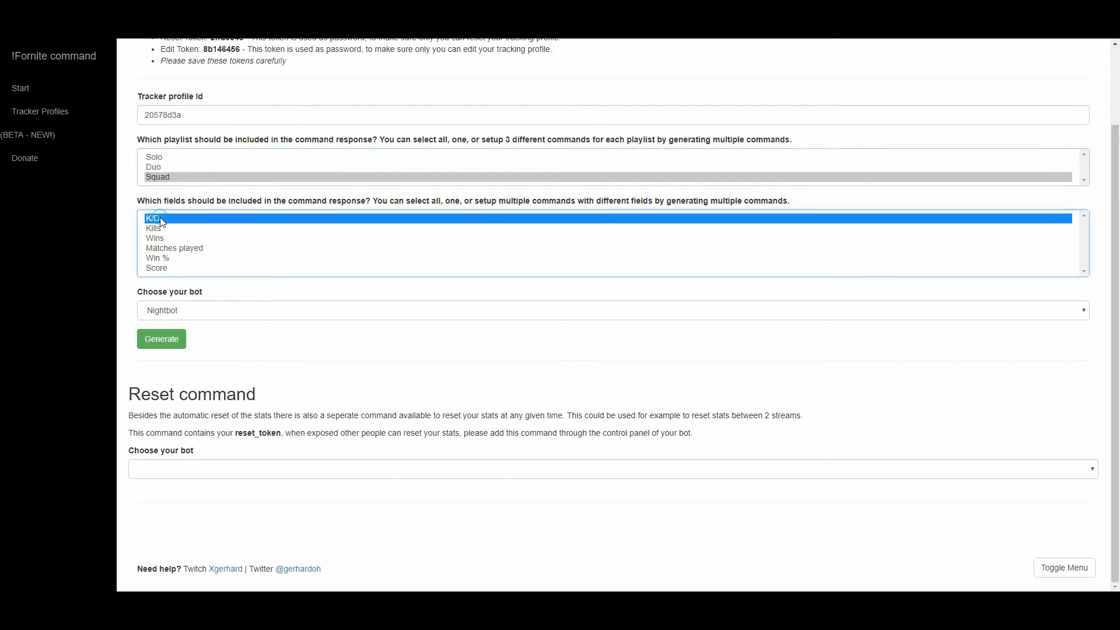
{"action": "left_click", "coordinate": [610, 310]}
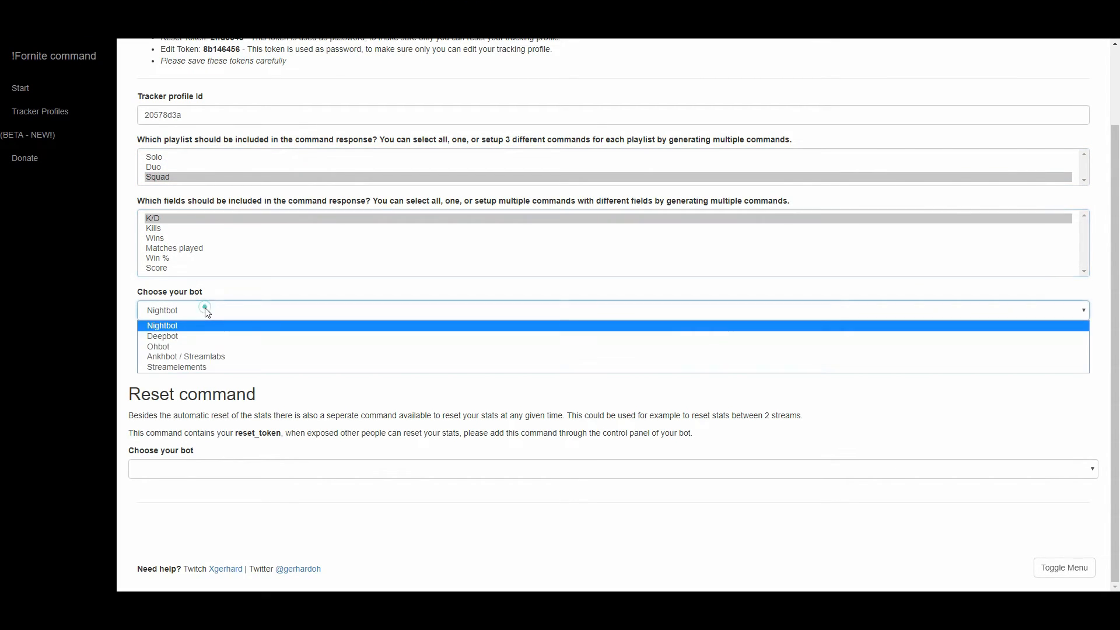
{"action": "left_click", "coordinate": [176, 366]}
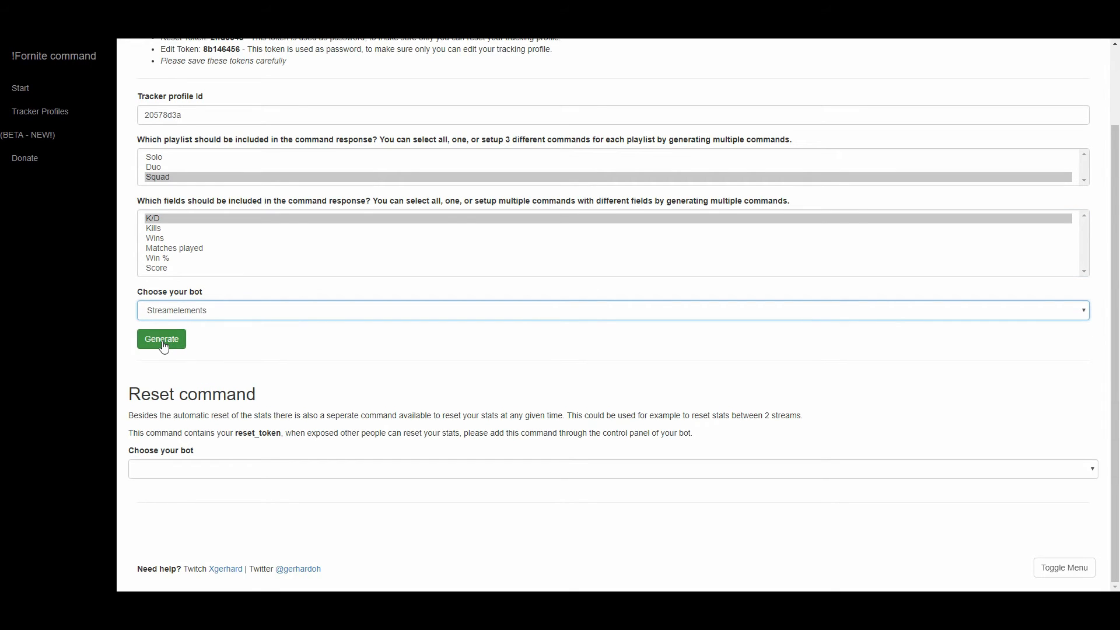
{"action": "left_click", "coordinate": [161, 338]}
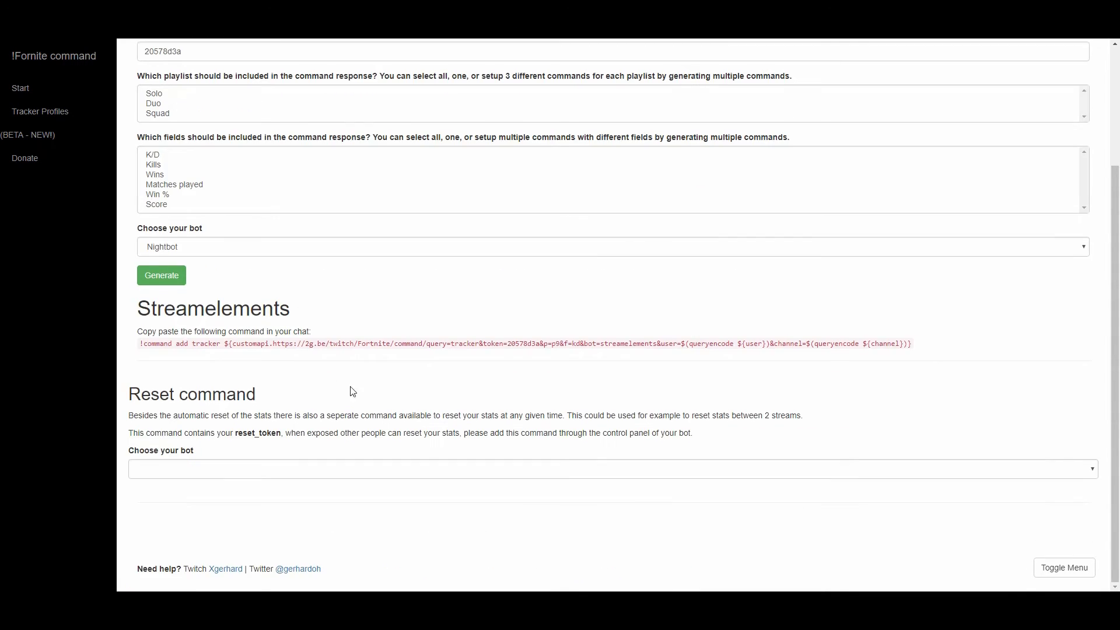
{"action": "left_click_drag", "start_coordinate": [468, 342], "coordinate": [914, 343]}
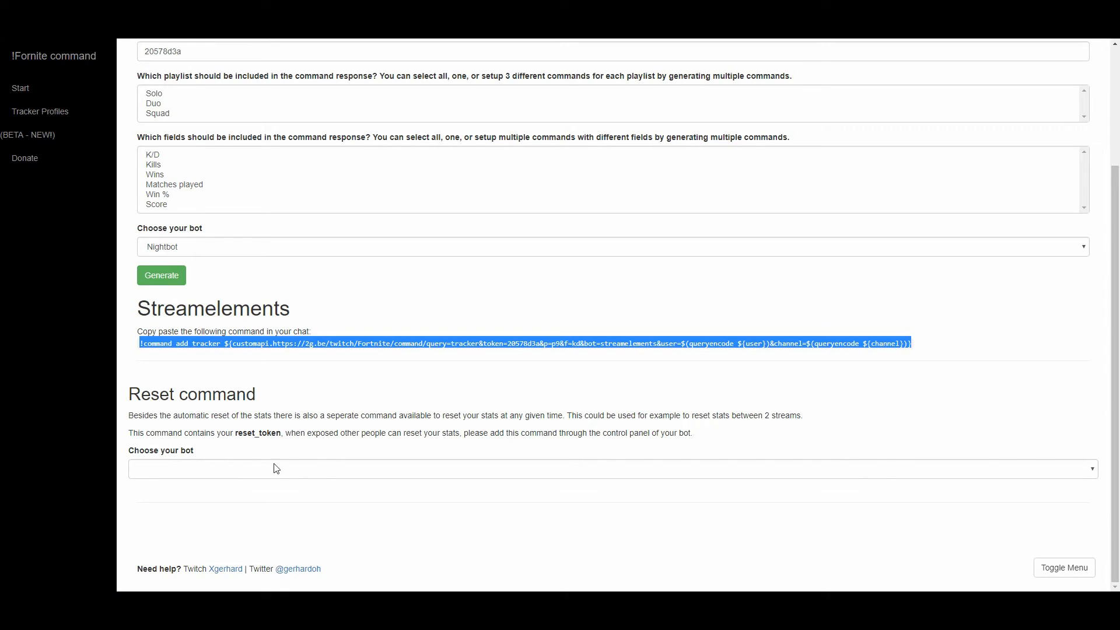
{"action": "left_click", "coordinate": [614, 468]}
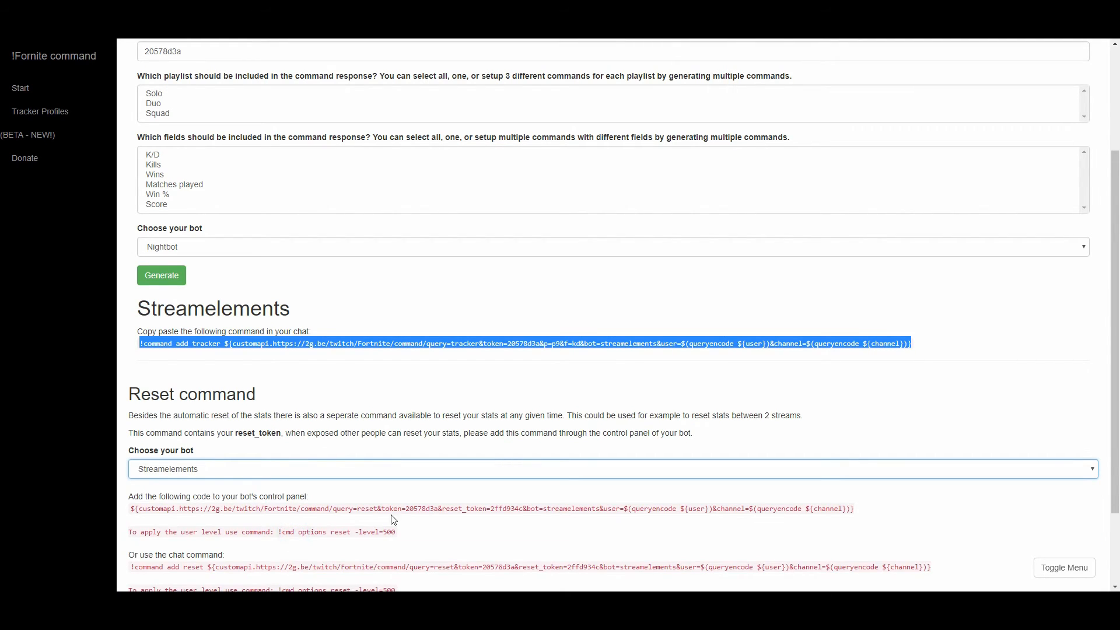
{"action": "scroll", "scroll_direction": "down", "scroll_amount": 3}
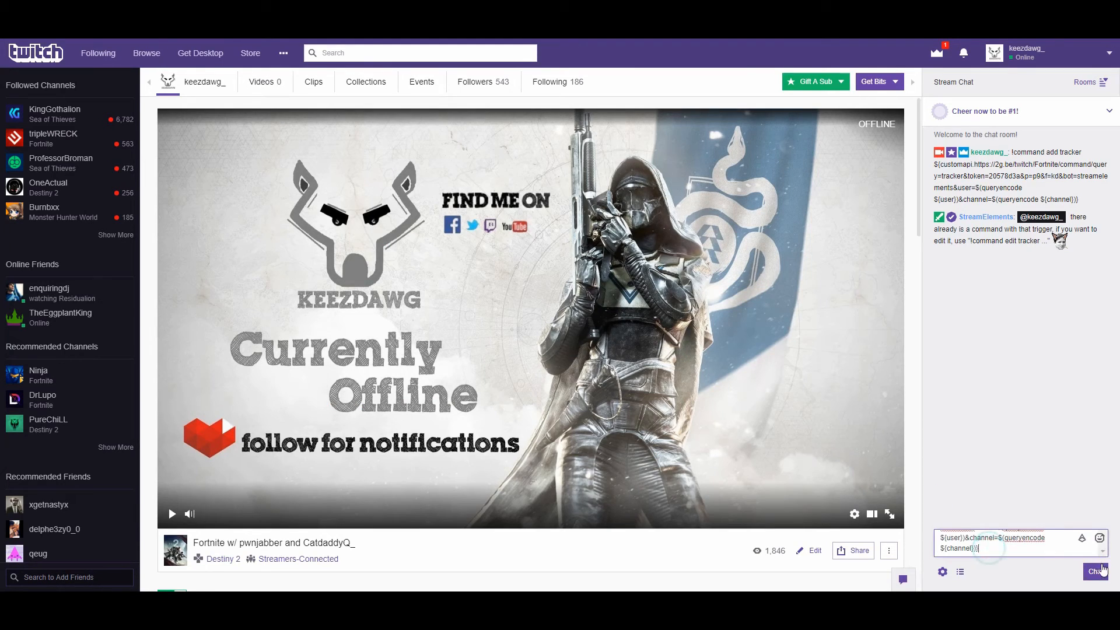
- Send the !command add reset command in Twitch chat, then restrict reset with -level=500
{"action": "left_click", "coordinate": [1095, 570]}
{"action": "type", "text": "!cmd options reset -level=500"}
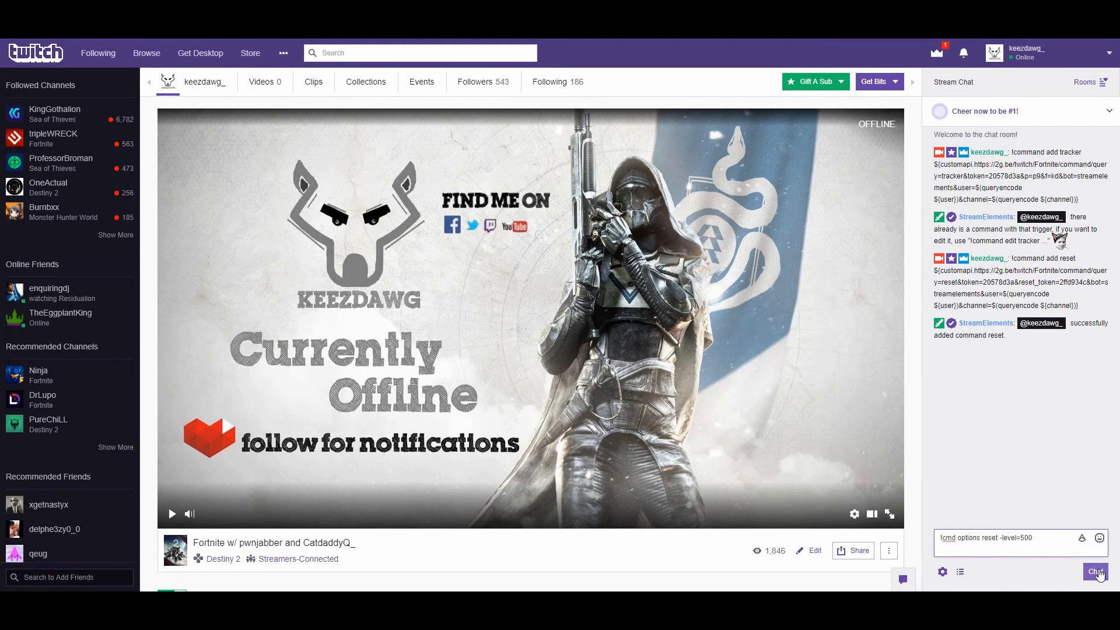
{"action": "left_click", "coordinate": [1094, 571]}
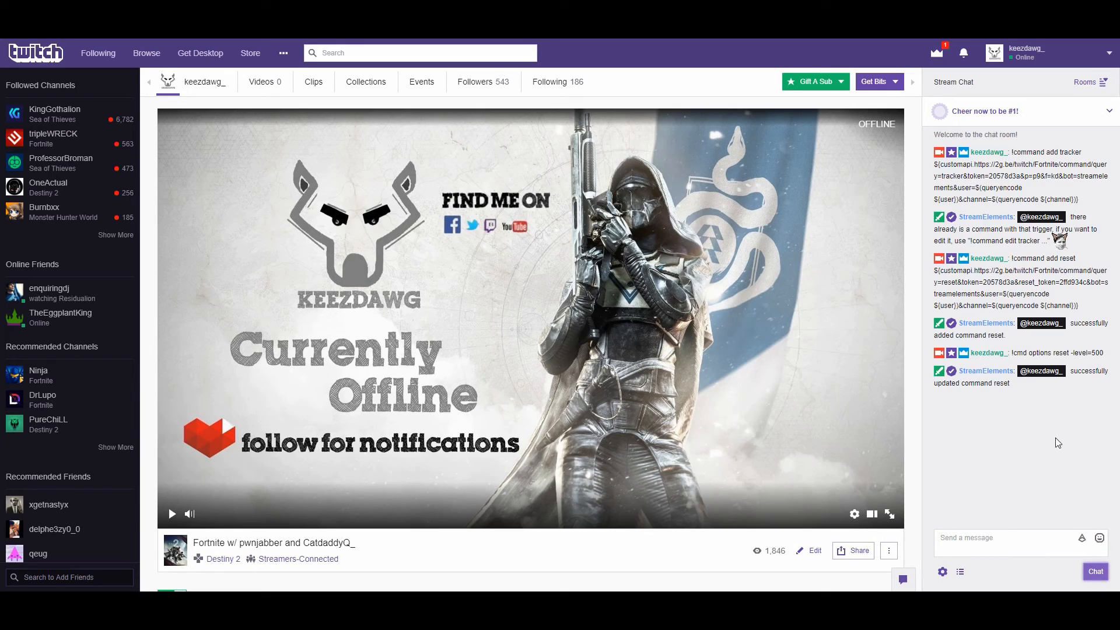
{"action": "mouse_move", "coordinate": [264, 200]}
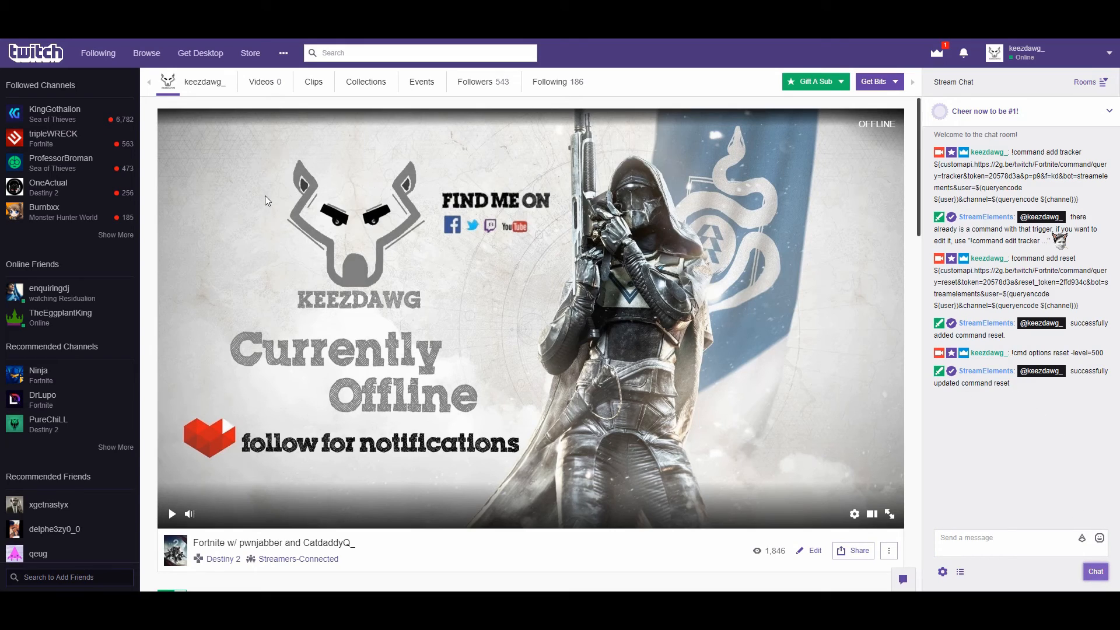
{"action": "mouse_move", "coordinate": [847, 522]}
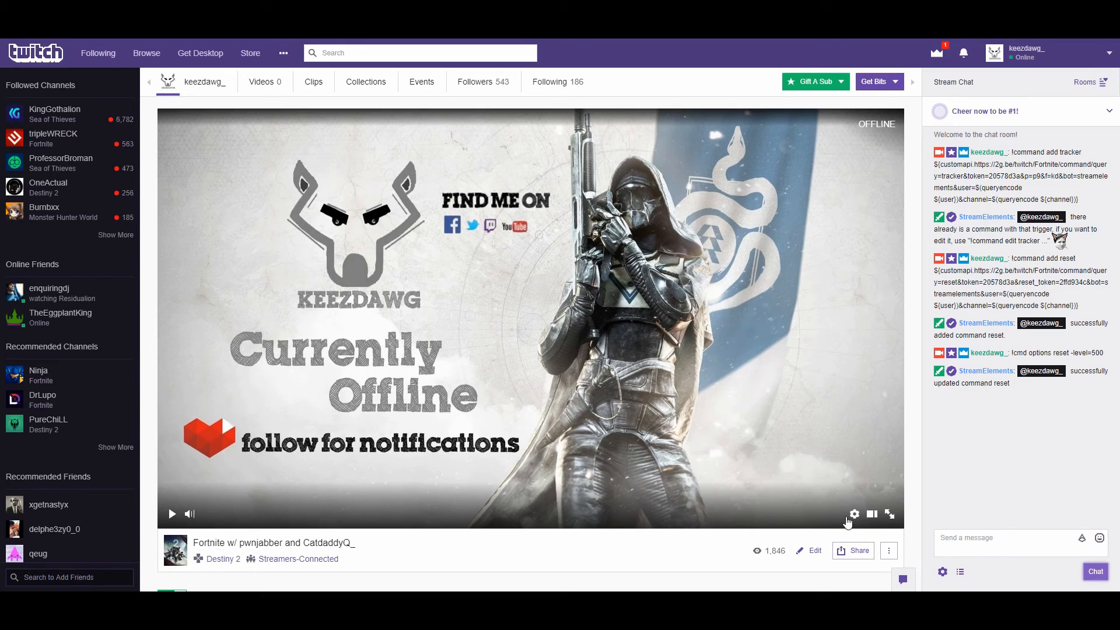